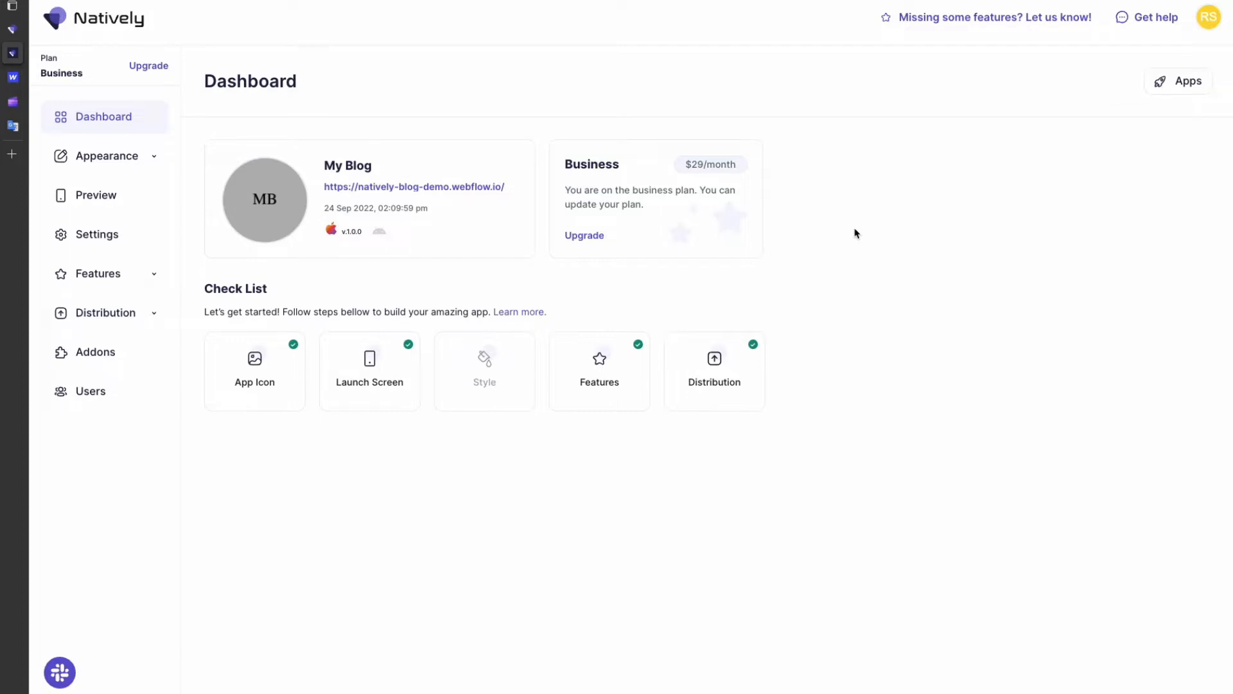
pyautogui.moveTo(216, 193)
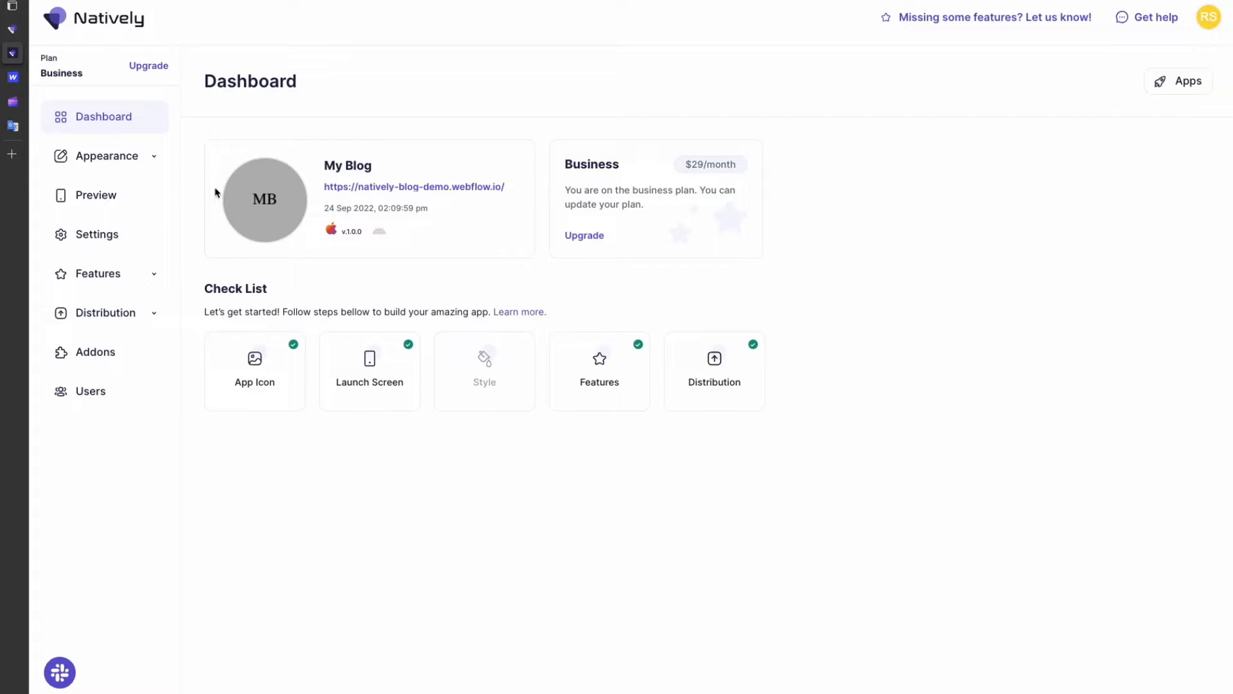
pyautogui.moveTo(241, 213)
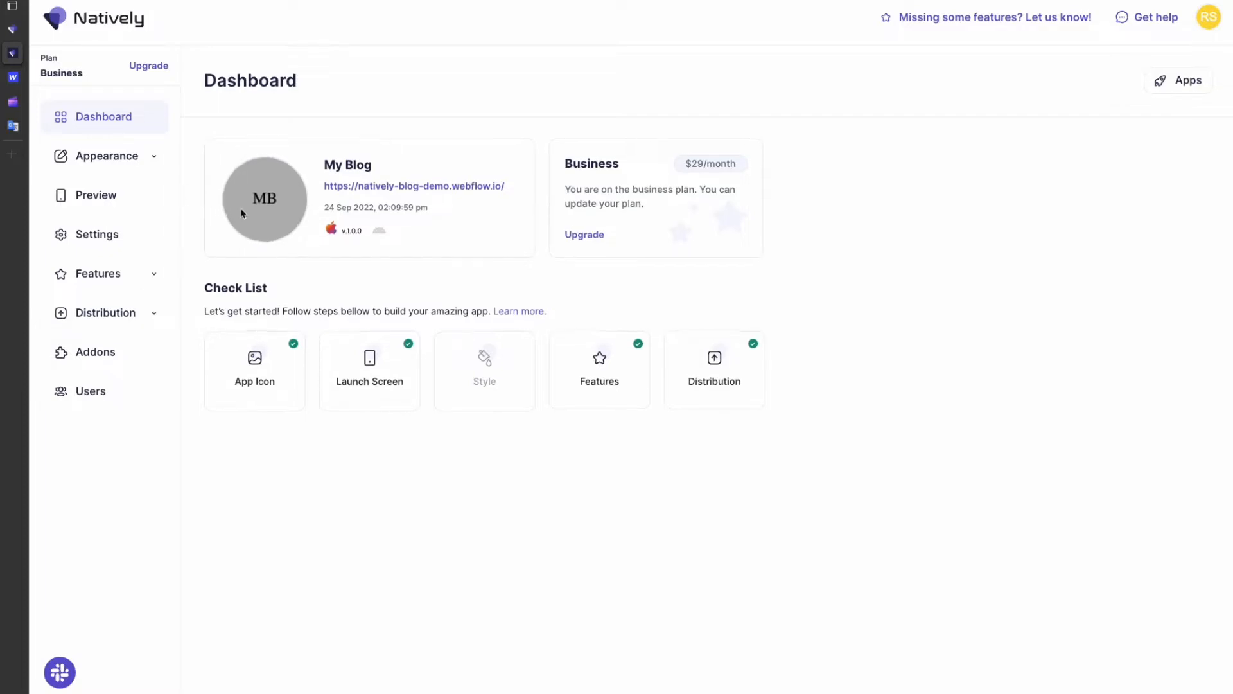
pyautogui.moveTo(490, 172)
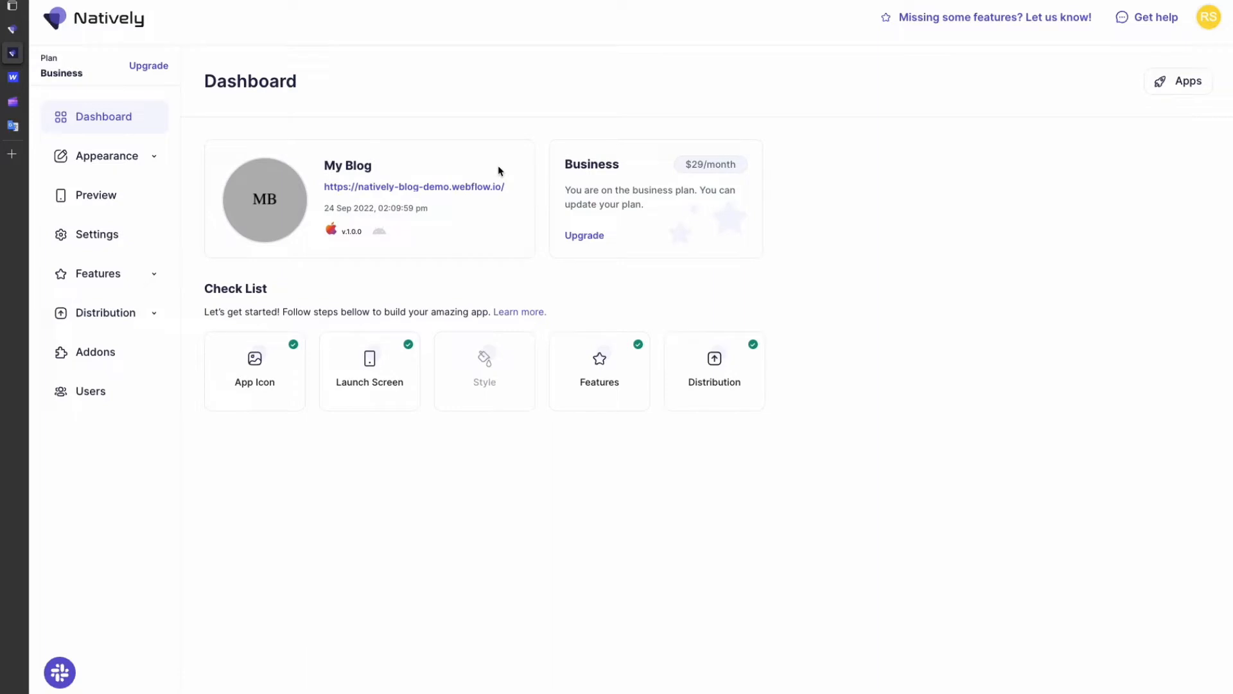
# Review the Notifications feature settings, then open the iOS Builds History listing build 1.0.0
pyautogui.click(99, 272)
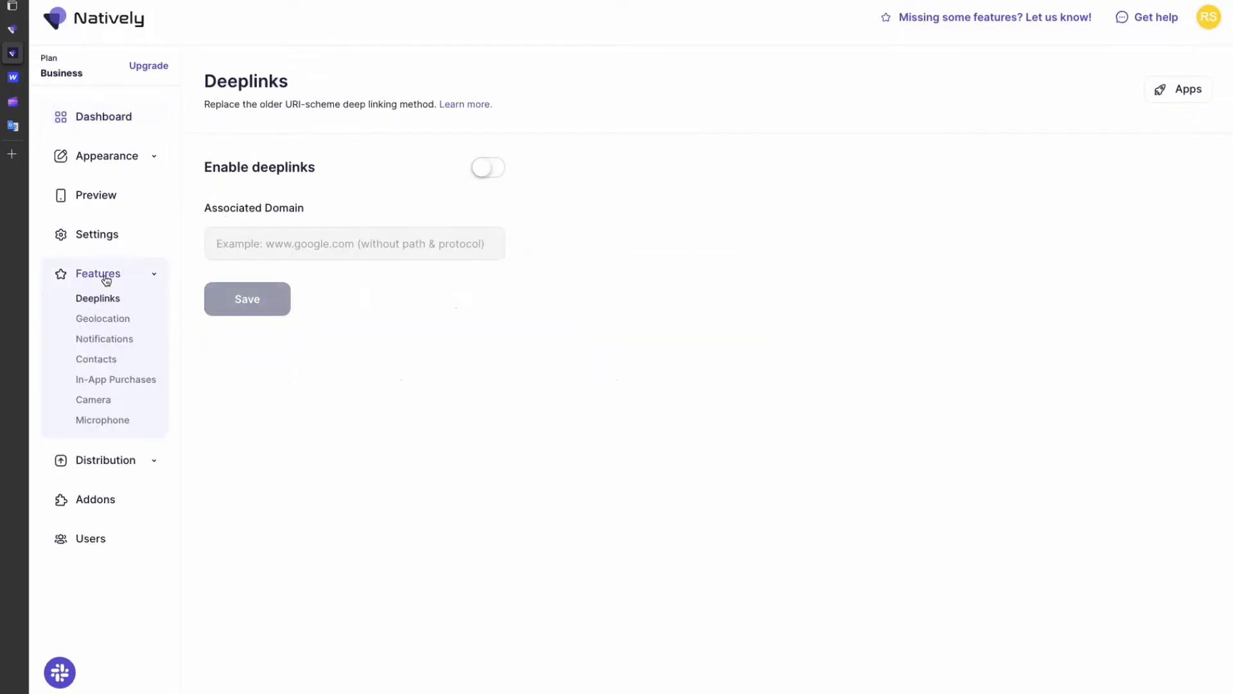
pyautogui.click(104, 339)
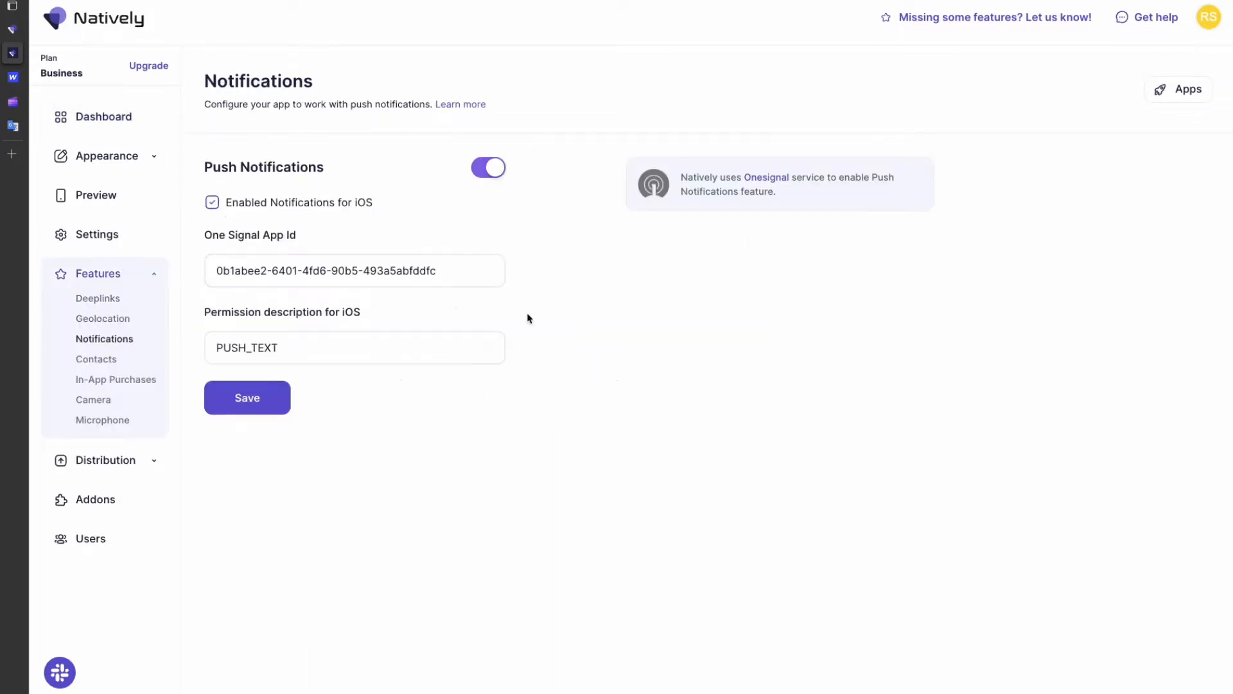
pyautogui.moveTo(114, 504)
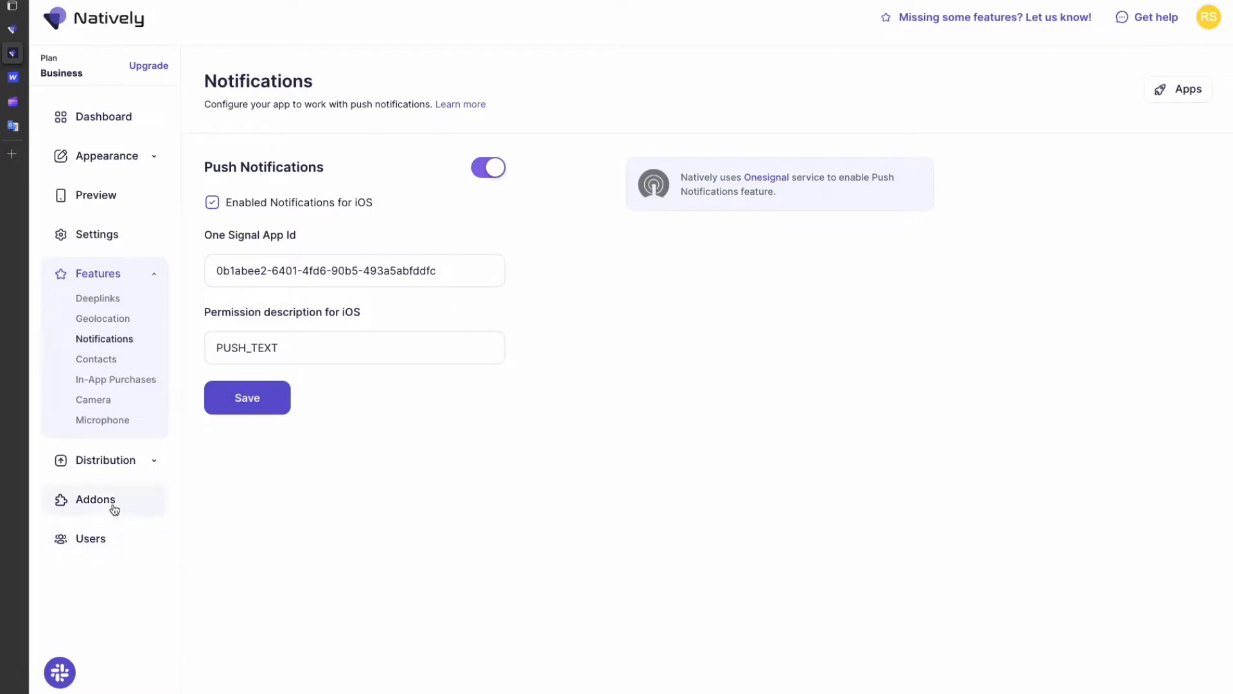
pyautogui.click(105, 460)
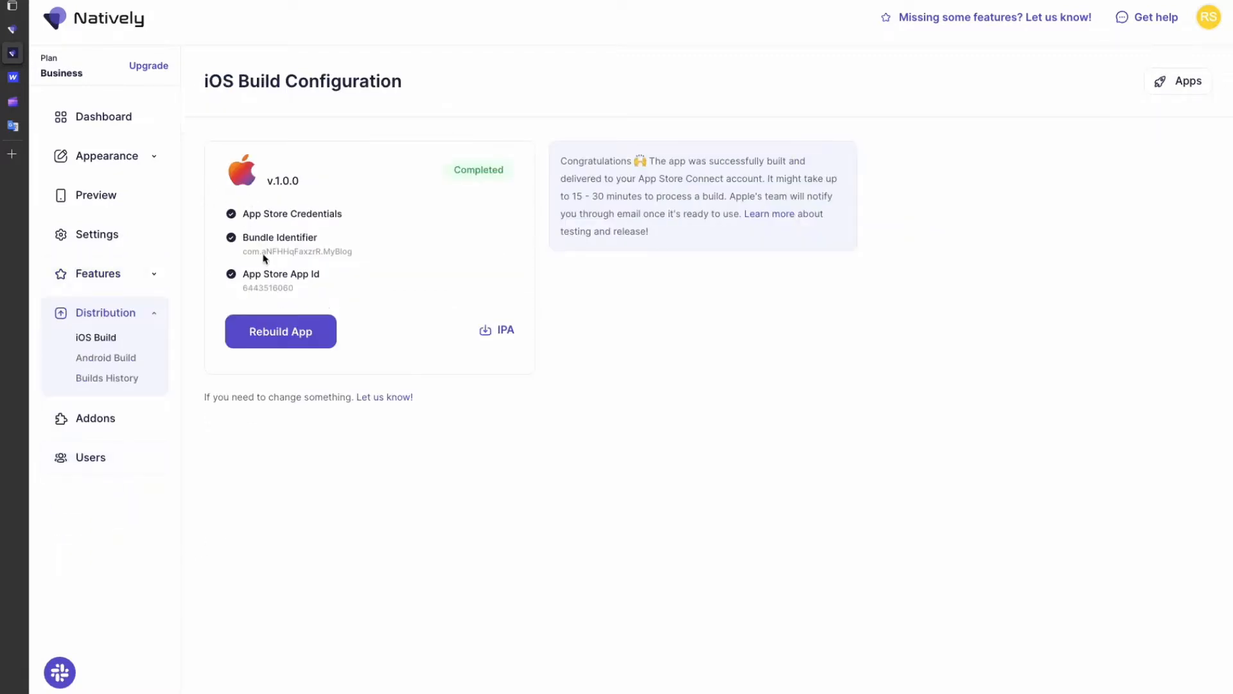
pyautogui.moveTo(133, 404)
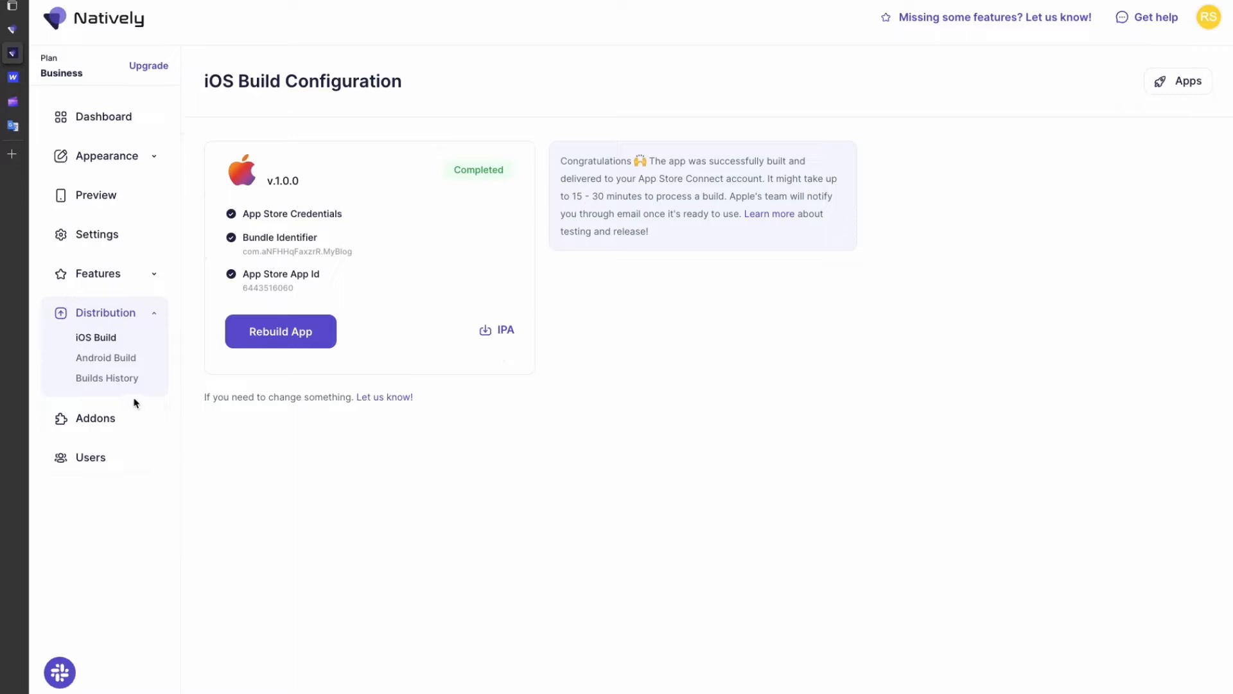
pyautogui.click(108, 379)
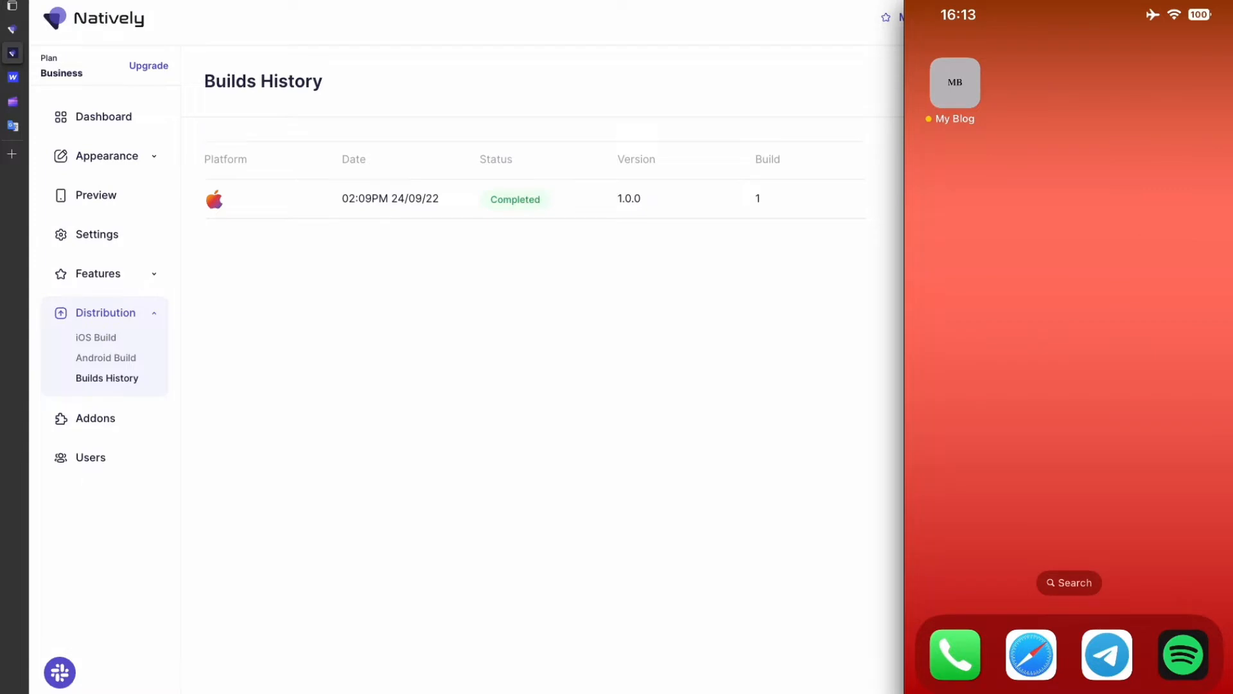
pyautogui.click(954, 81)
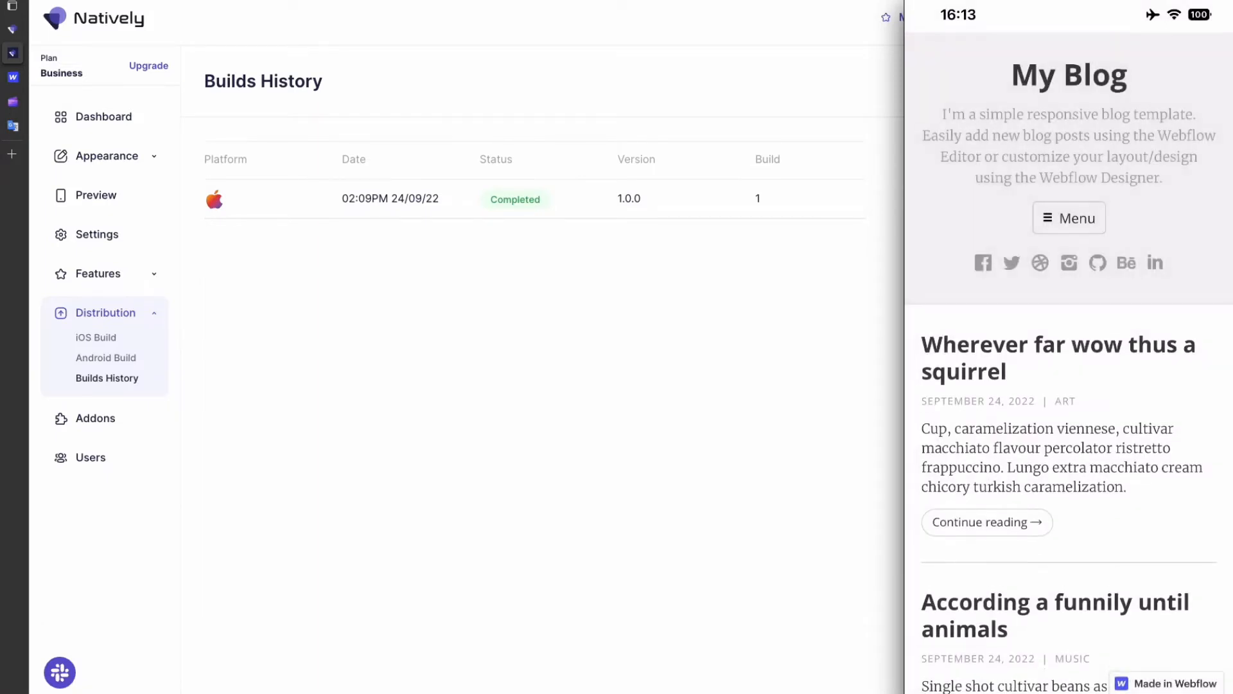
pyautogui.scroll(-3)
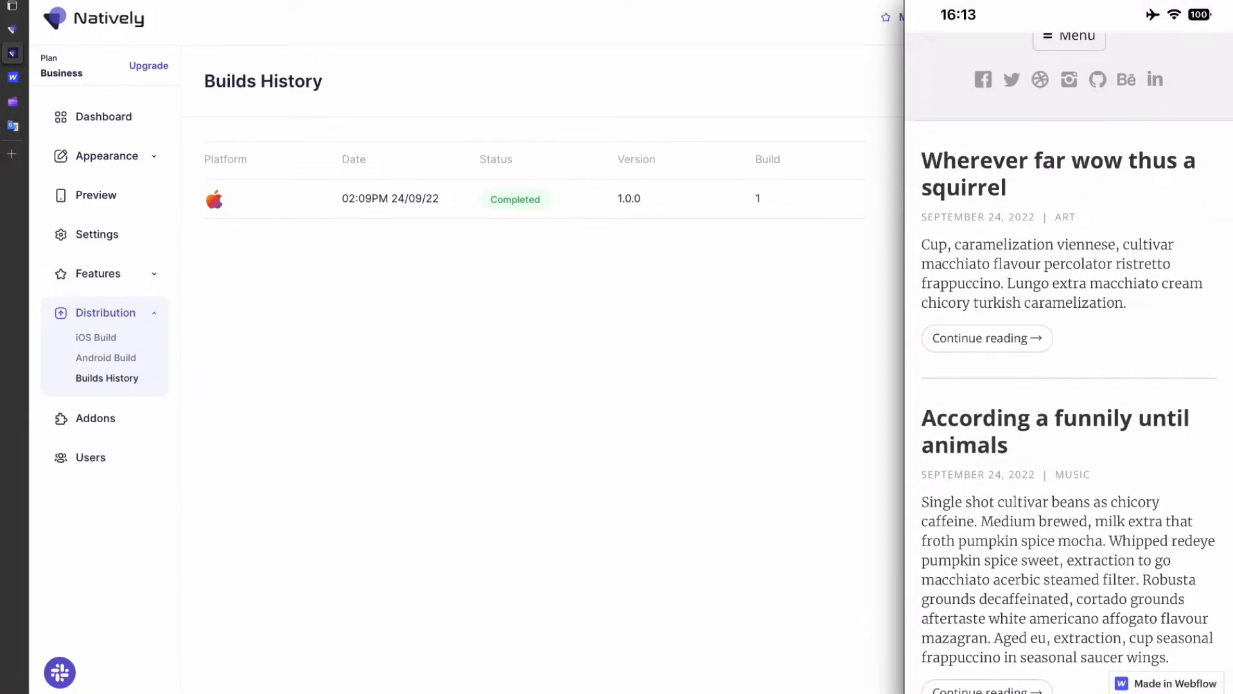
pyautogui.scroll(-3)
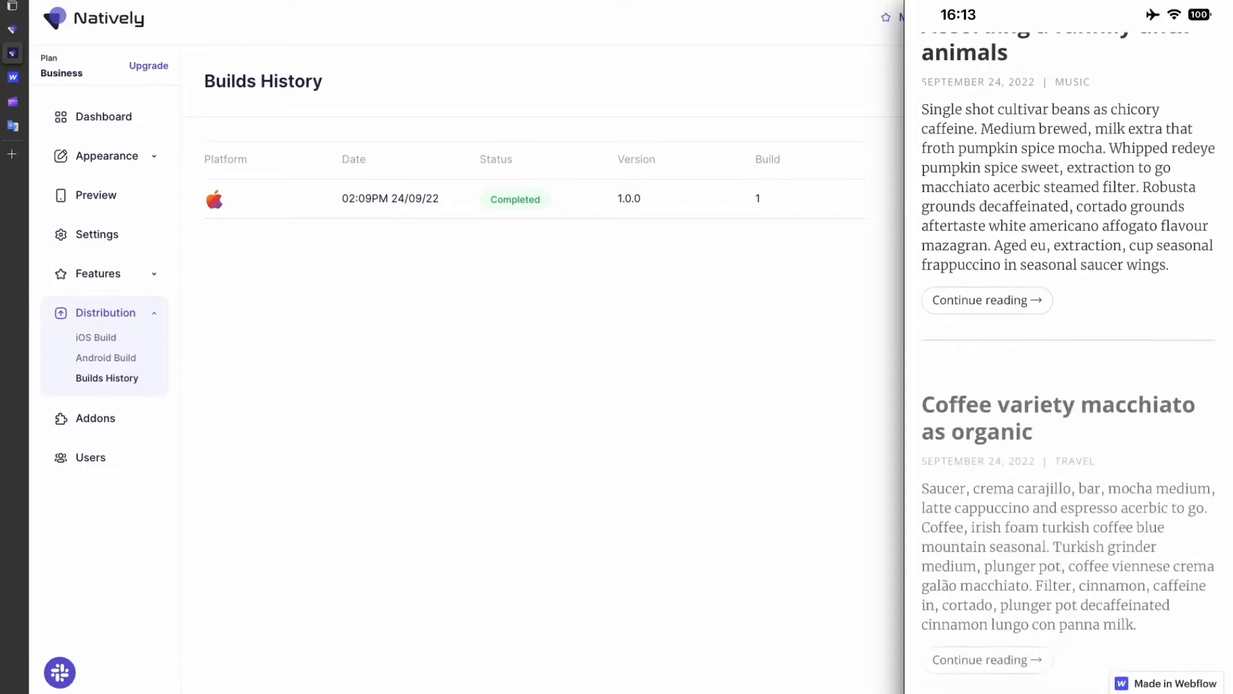
pyautogui.scroll(-3)
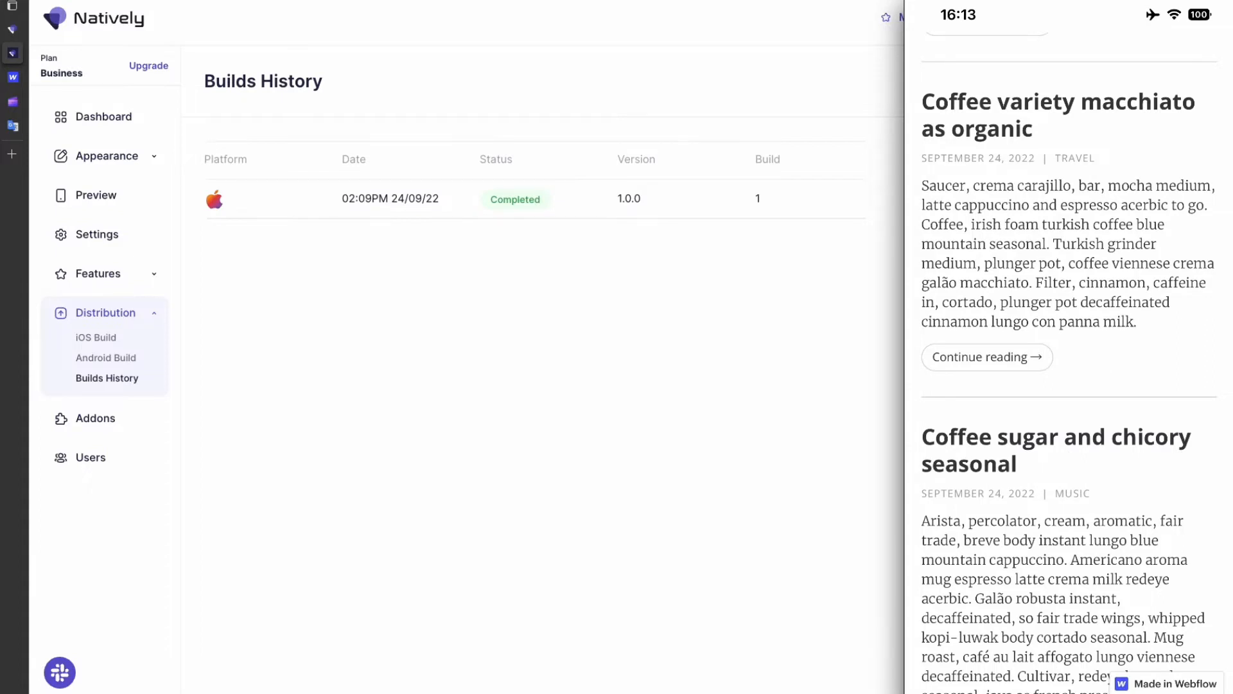
pyautogui.scroll(-3)
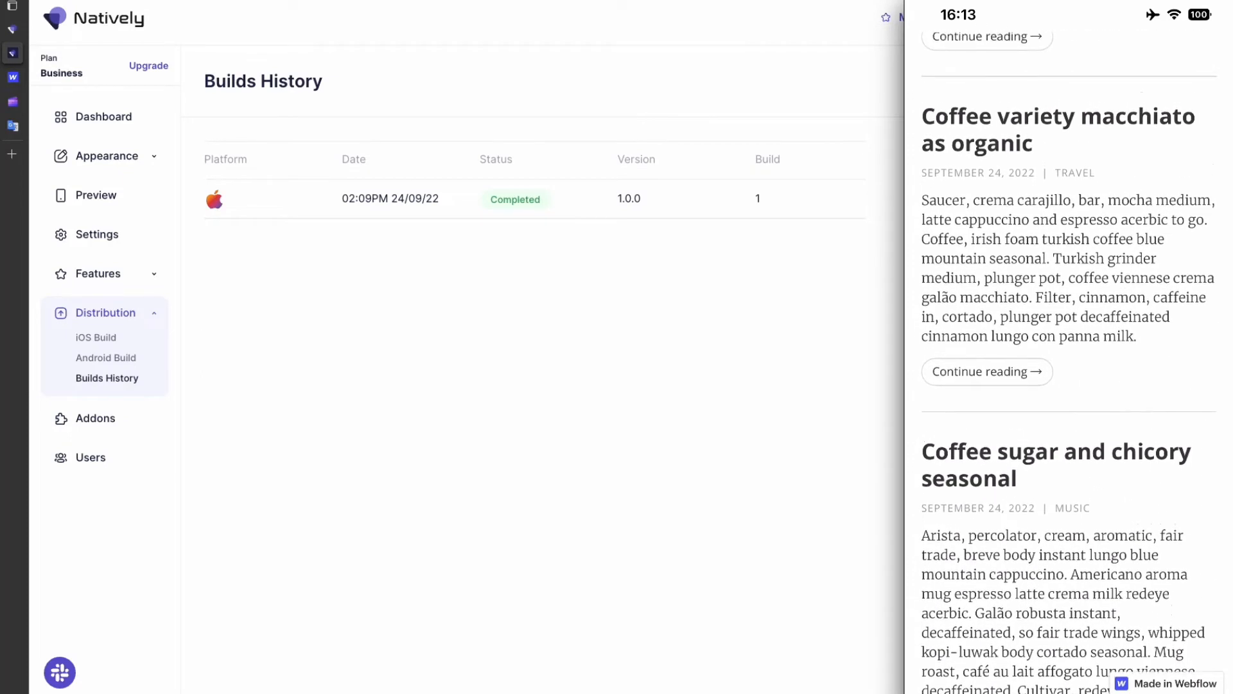
pyautogui.scroll(3)
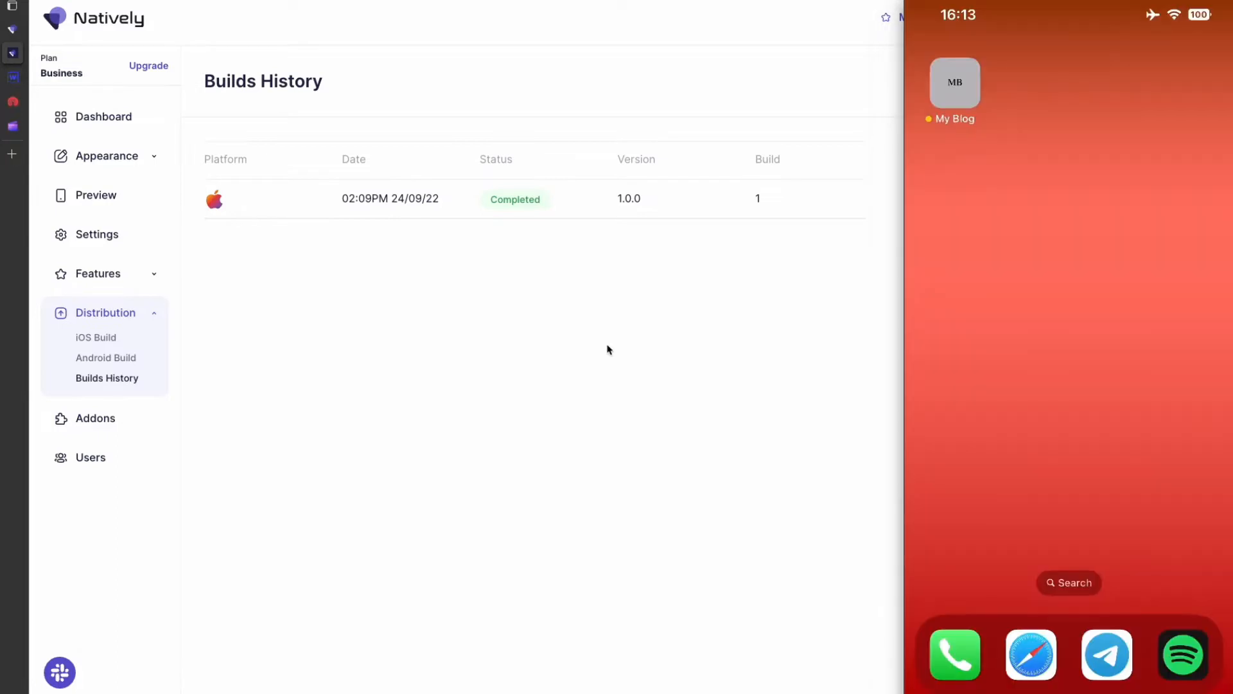
pyautogui.moveTo(8, 73)
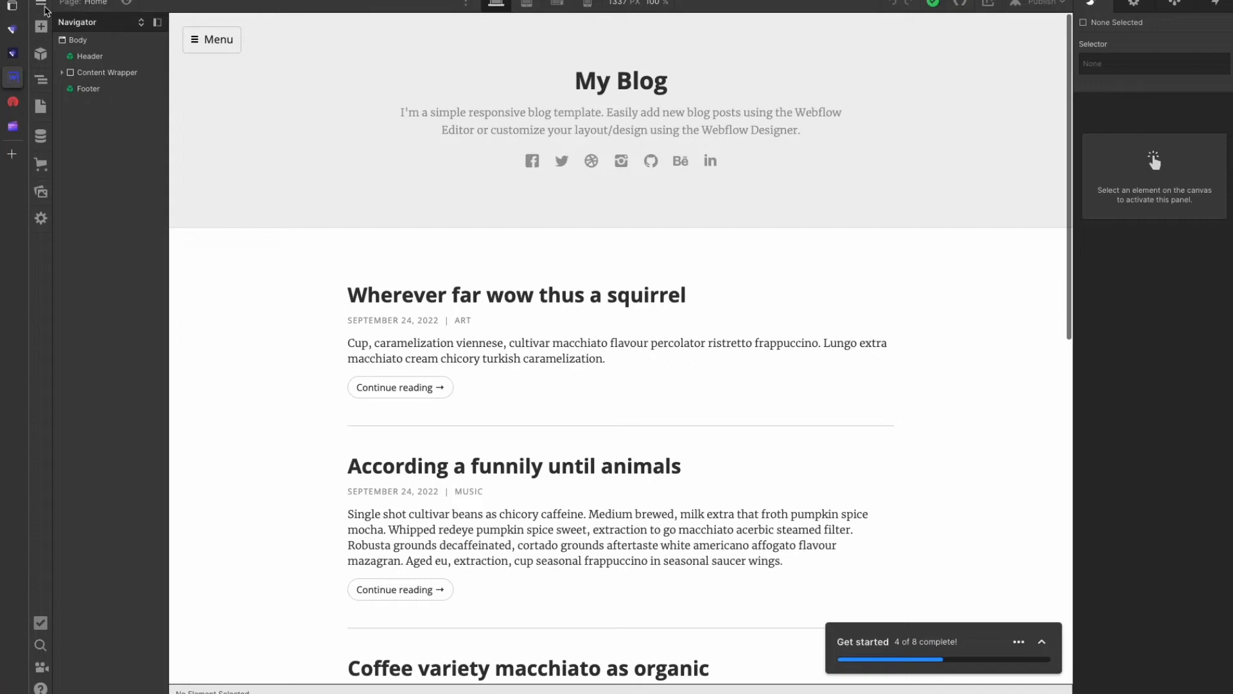
# Open the Custom Code tab in Natively Blog Demo's Project Settings
pyautogui.click(43, 4)
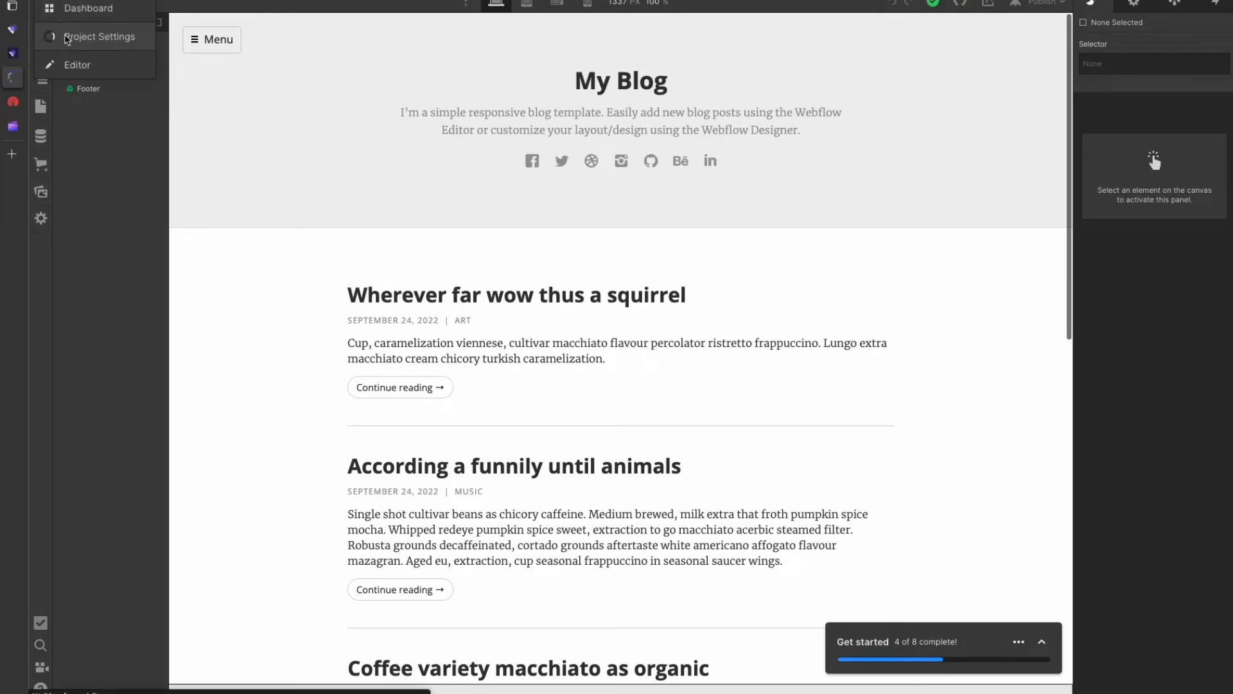
pyautogui.click(88, 7)
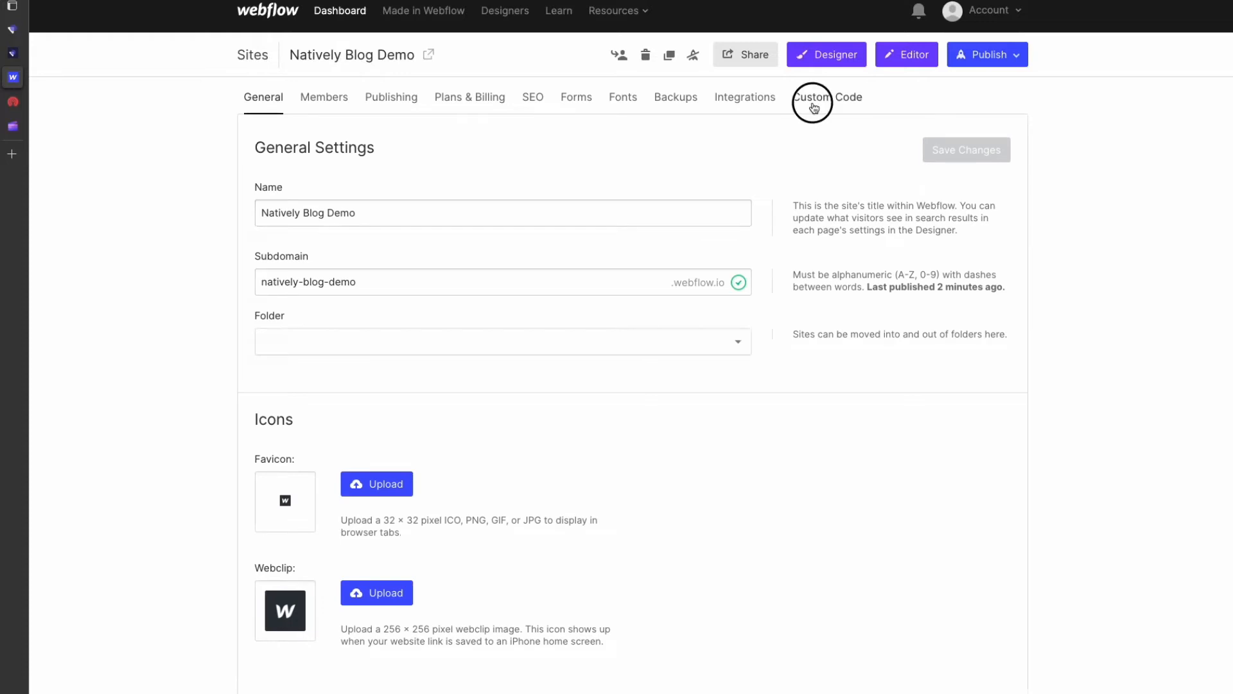
pyautogui.click(827, 97)
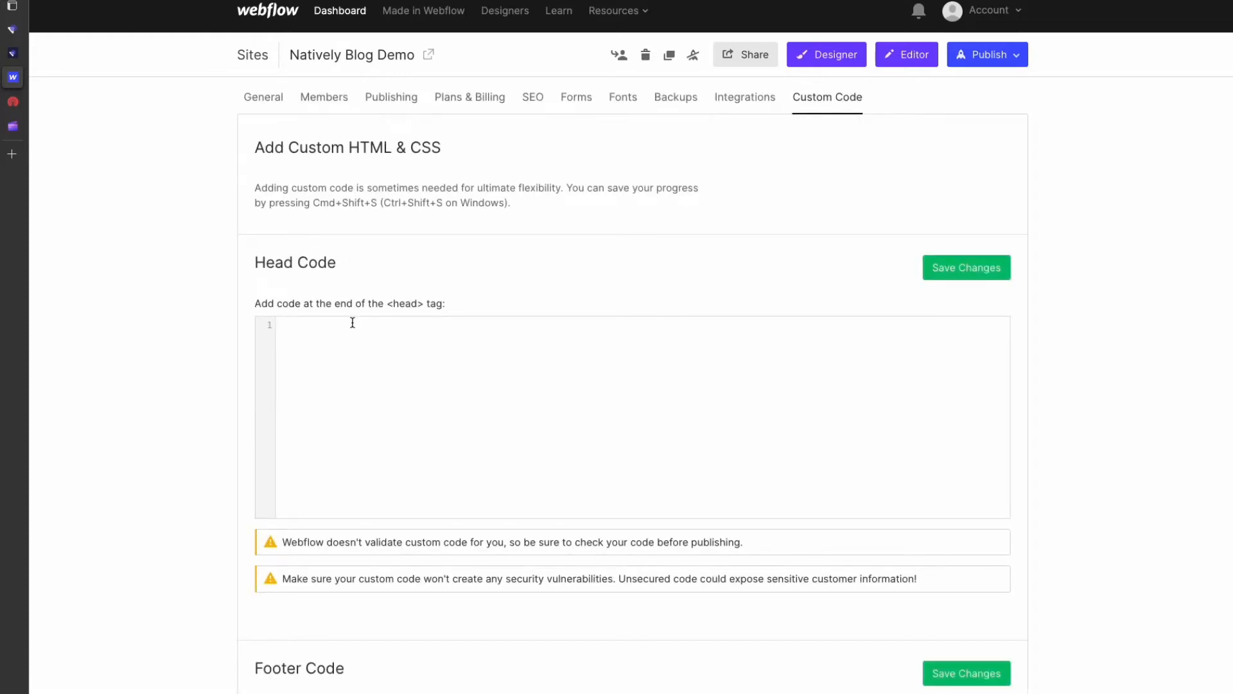
pyautogui.moveTo(48, 76)
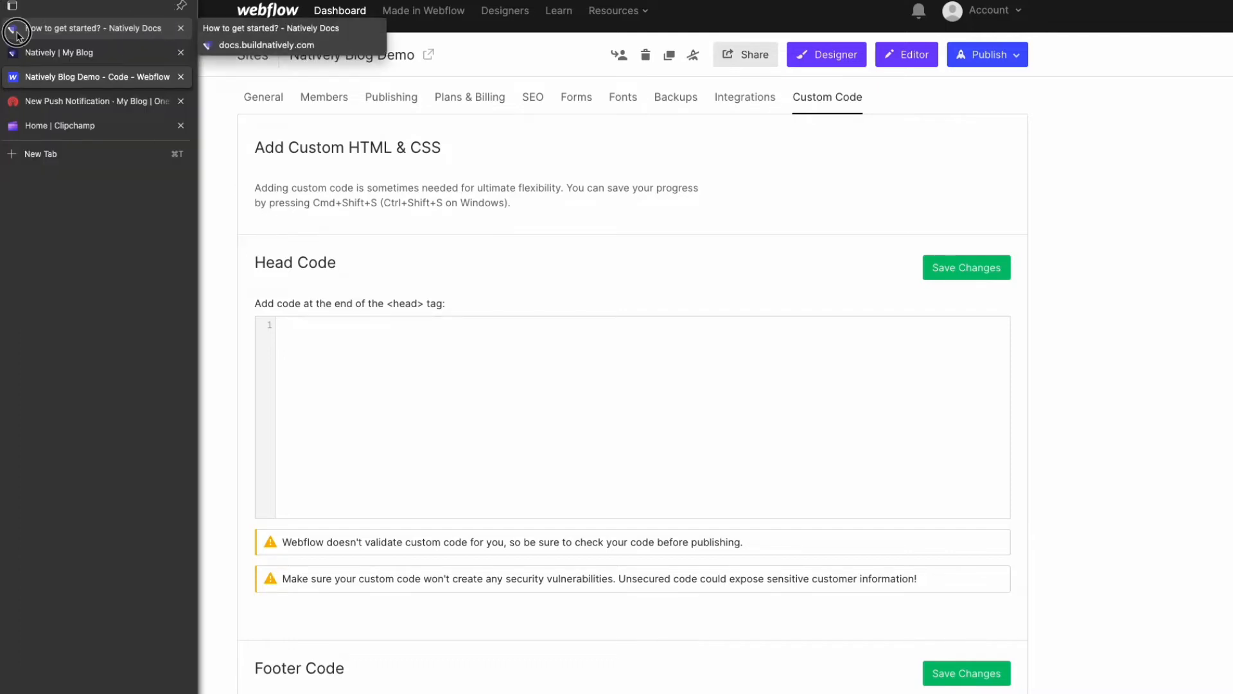
# Copy the debug-mode JavaScript SDK import snippet from the Natively Docs page
pyautogui.click(91, 28)
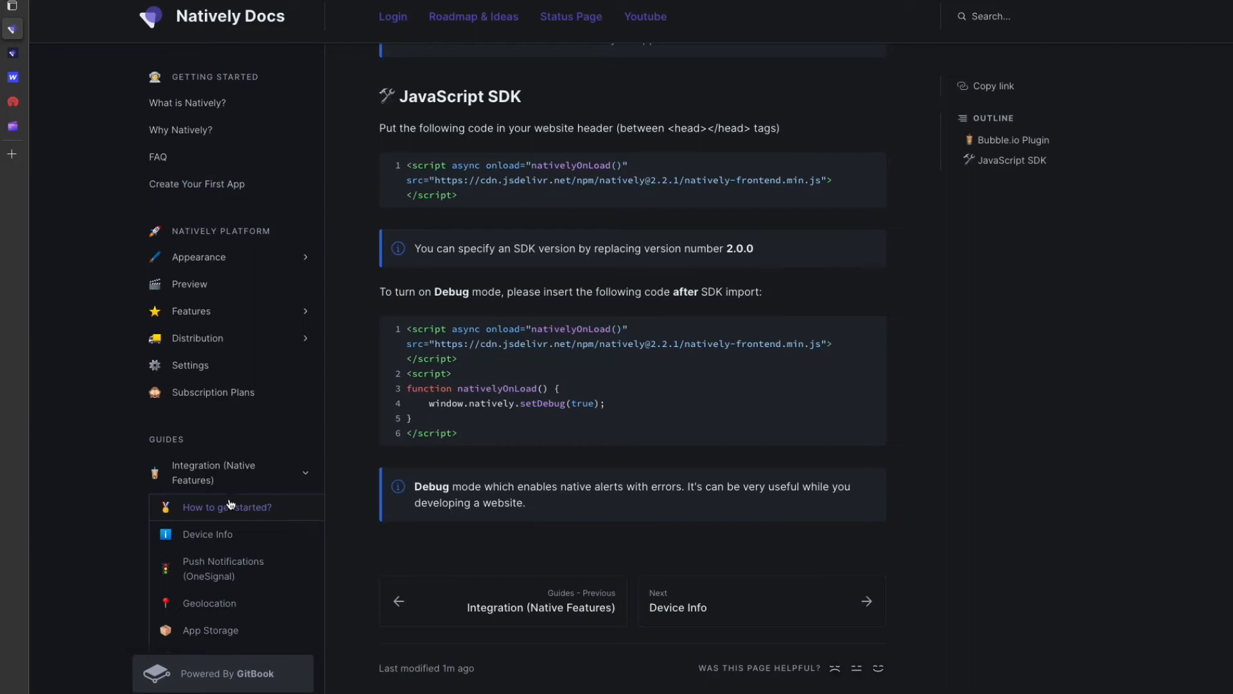
pyautogui.scroll(3)
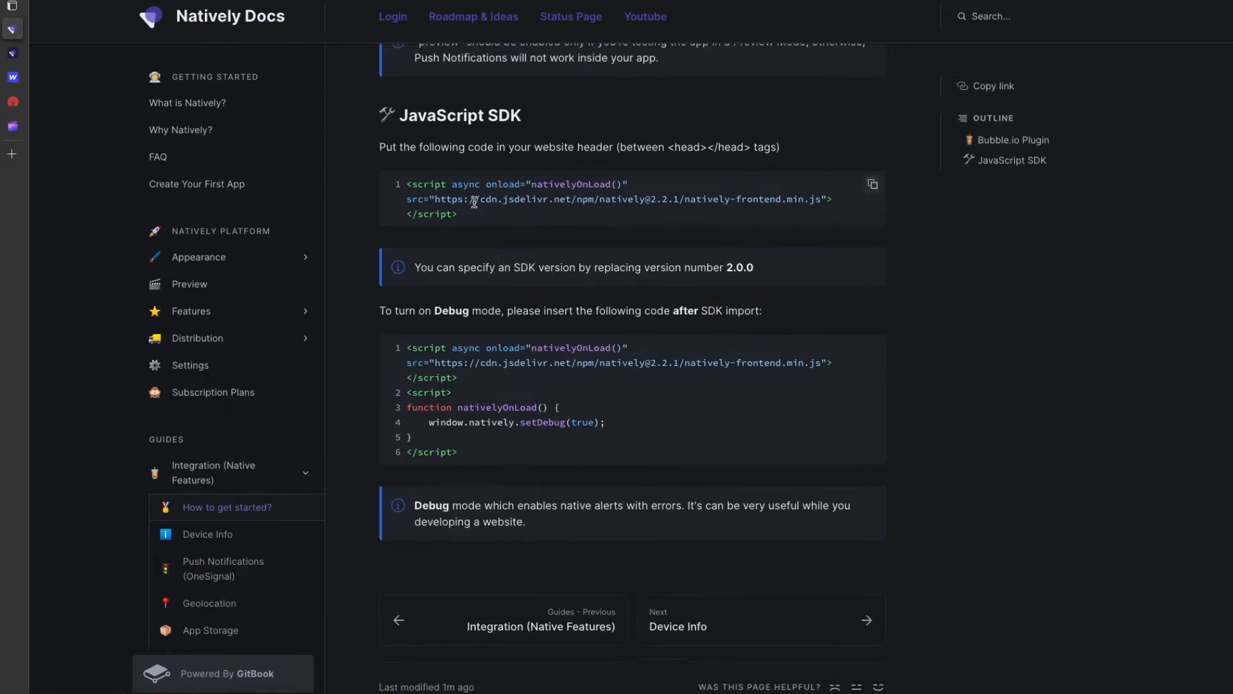
pyautogui.click(871, 184)
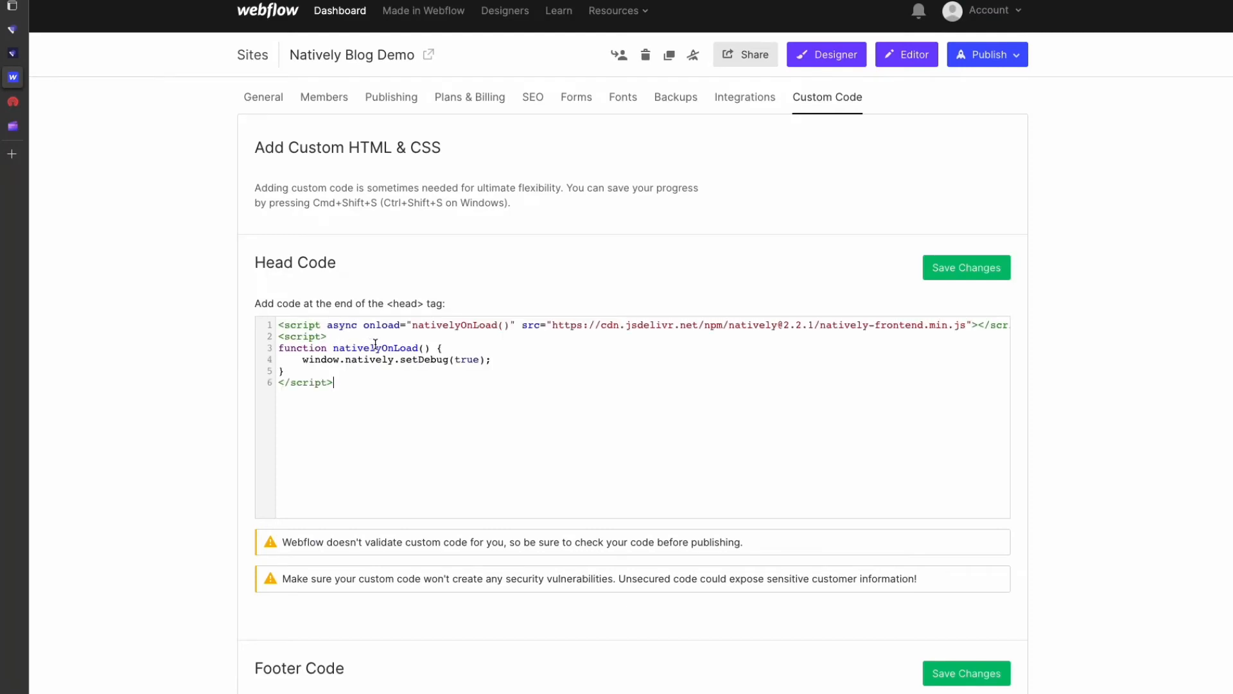
pyautogui.moveTo(541, 309)
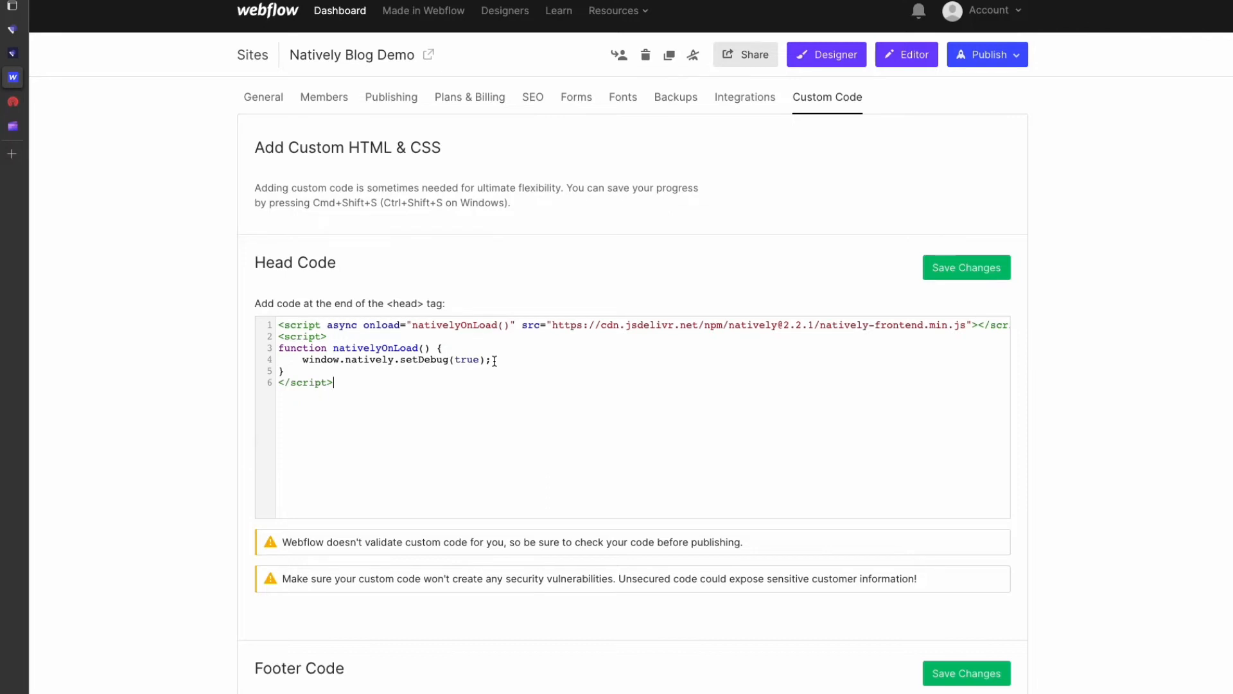
# Add 'const push = new NativelyNotifications(); push.requestPermission(false, ()=>{});' inside nativelyOnLoad
pyautogui.write('const p')
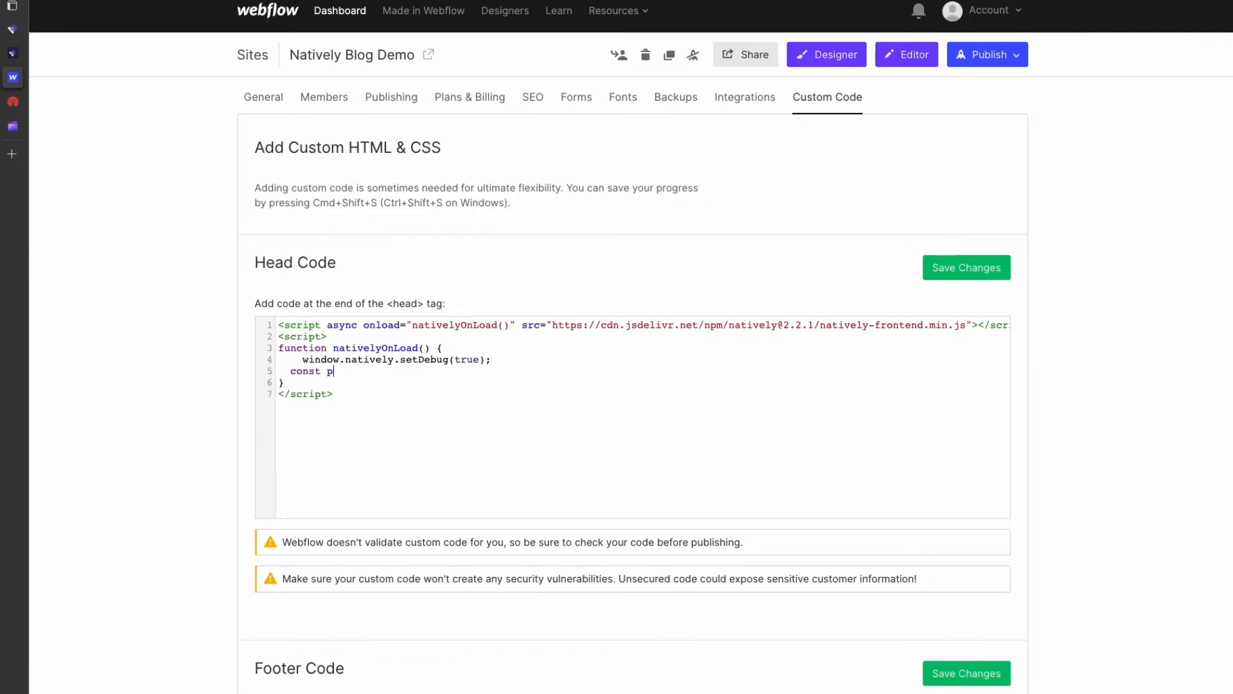
pyautogui.write('ush = new NativelyNotifications();')
pyautogui.write('push.requestPerm')
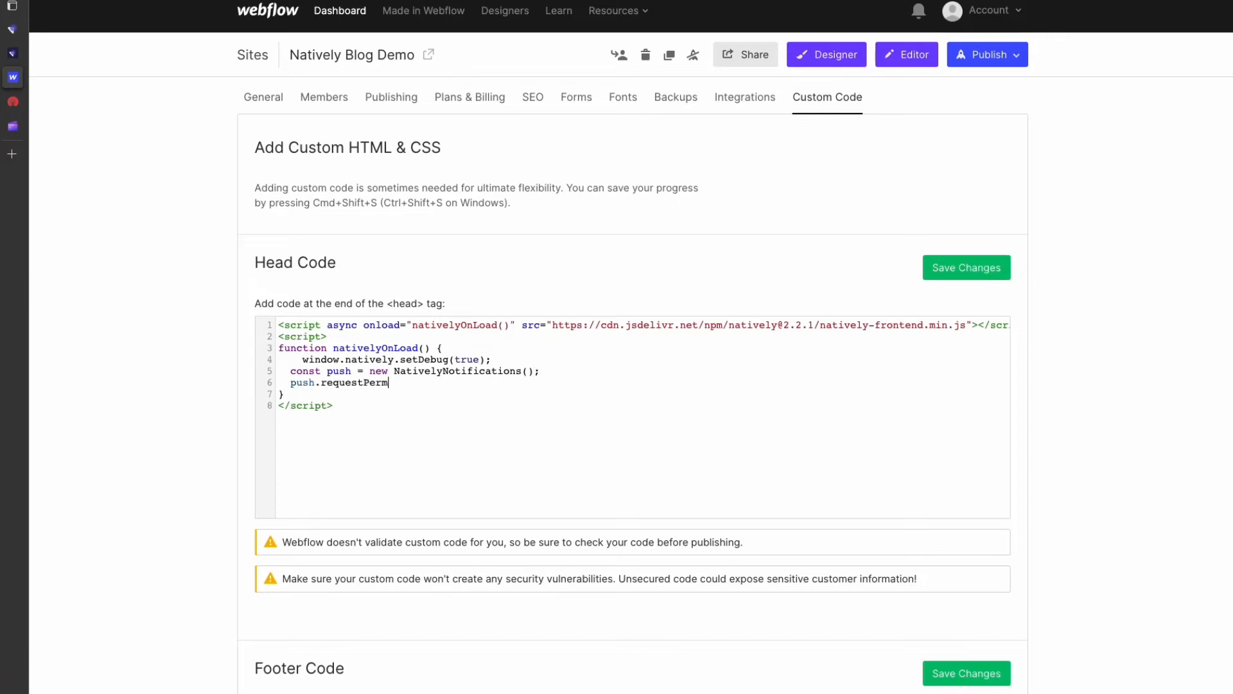
pyautogui.write('ission(false')
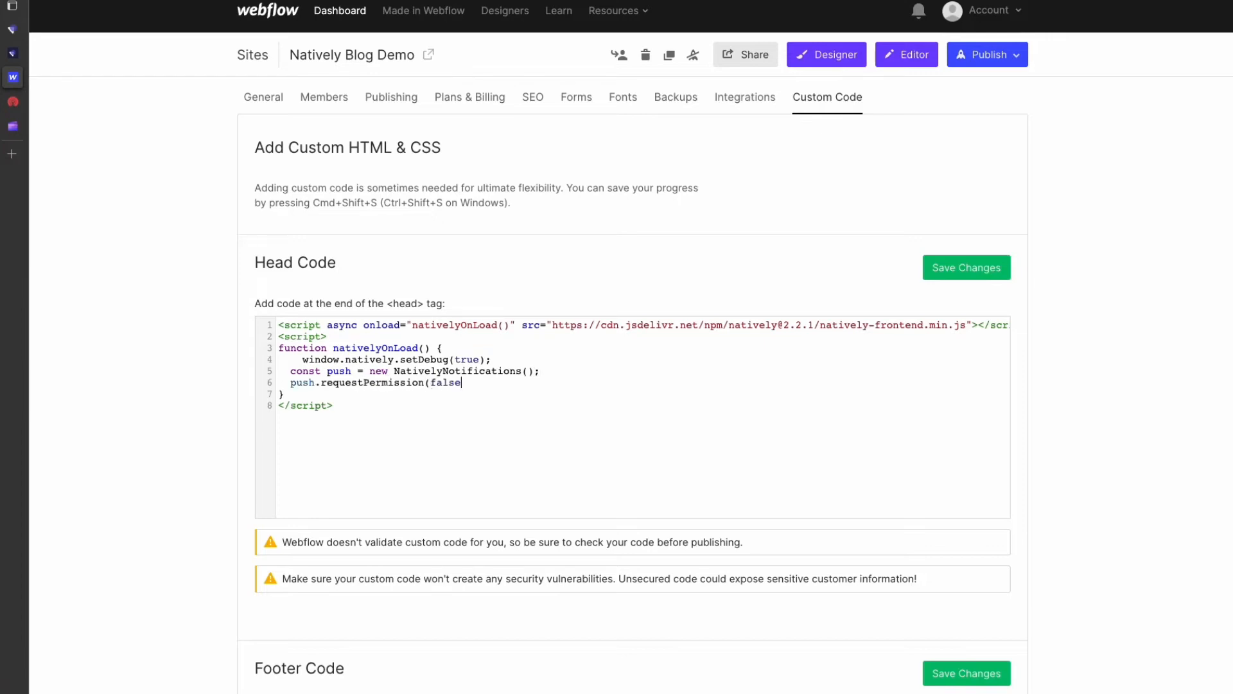
pyautogui.write(', ()=>{});')
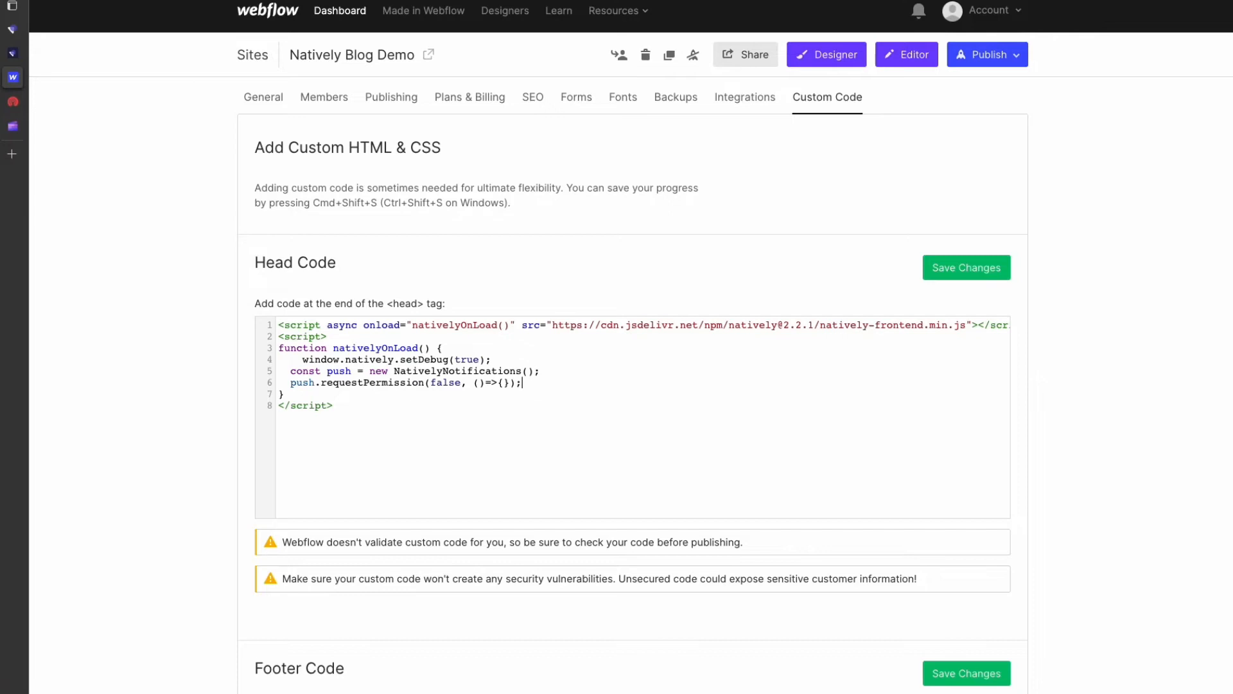
# Save the head code and publish Natively Blog Demo to the webflow.io domain
pyautogui.click(966, 267)
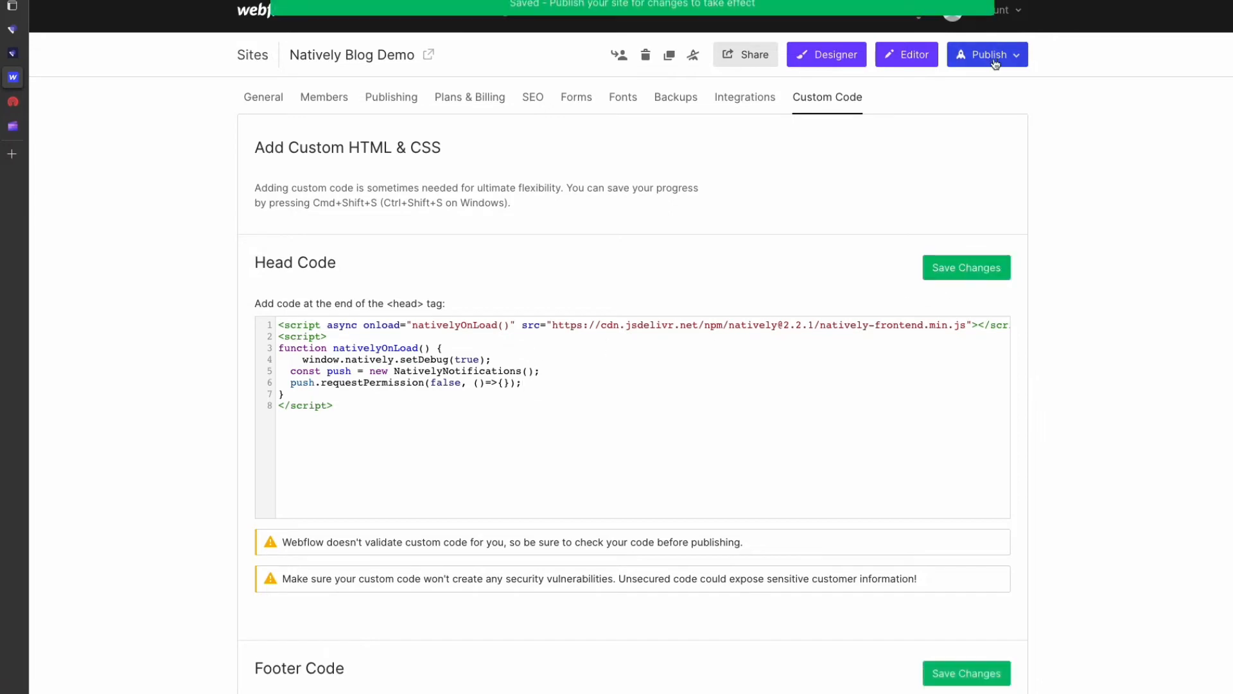
pyautogui.click(985, 54)
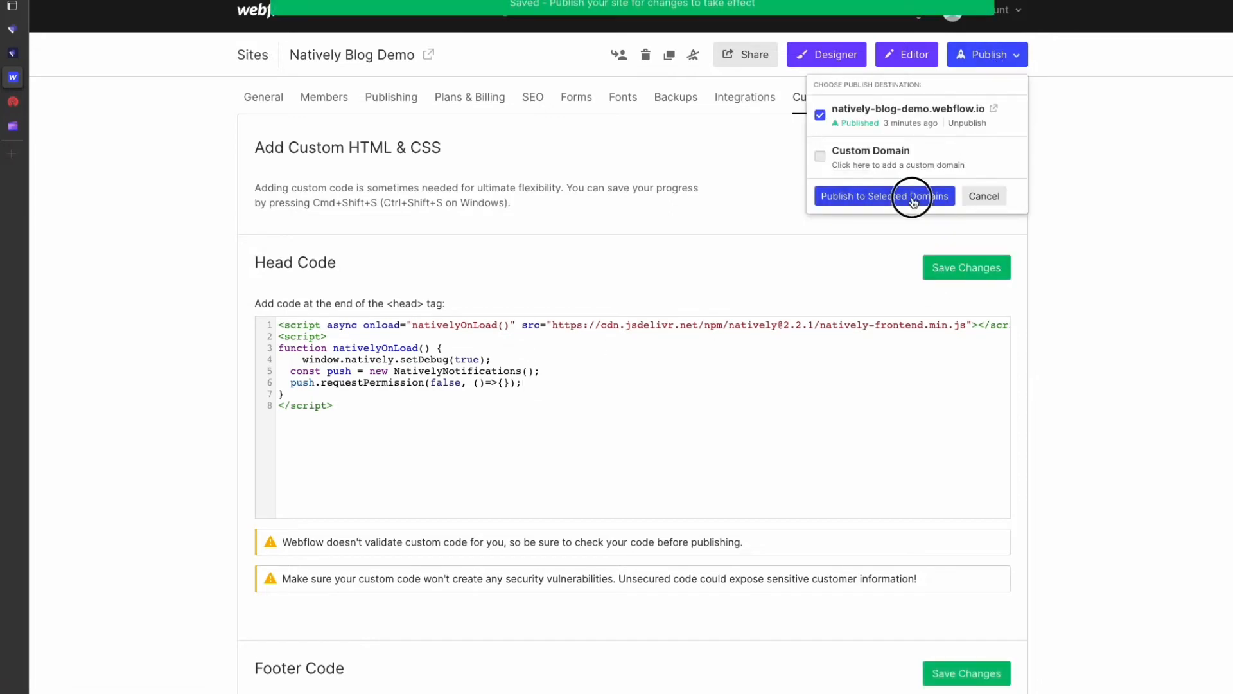
pyautogui.click(883, 196)
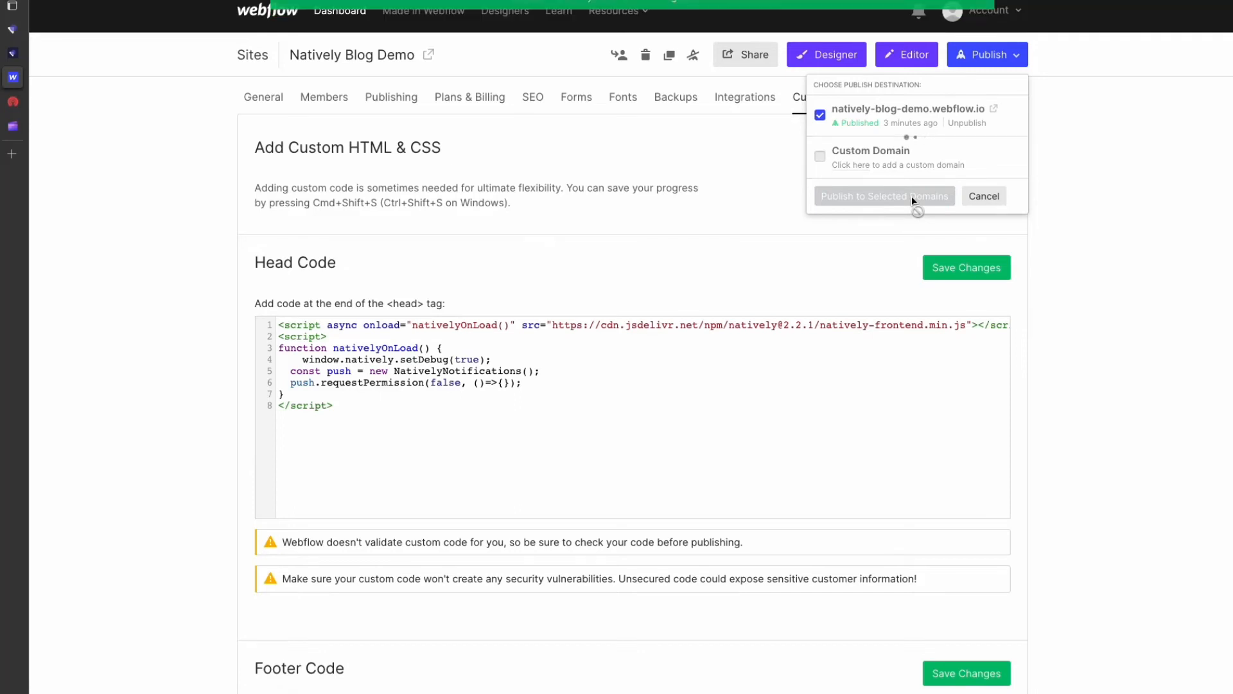
pyautogui.click(884, 195)
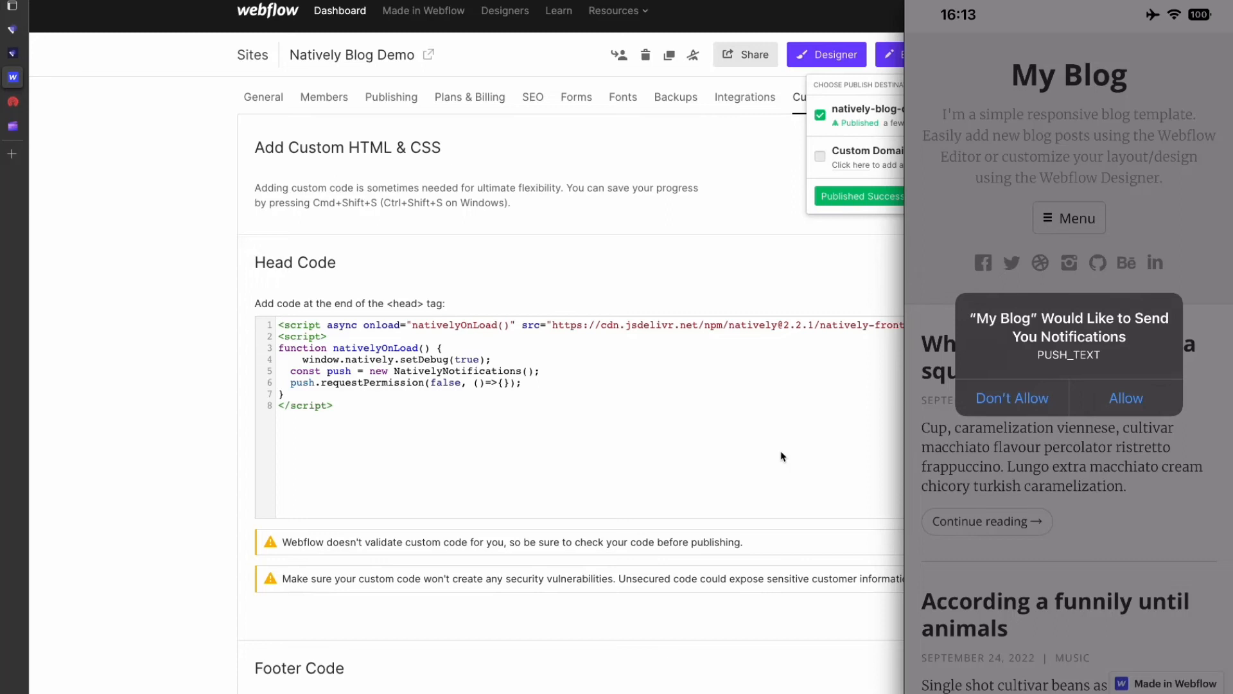
pyautogui.moveTo(413, 389)
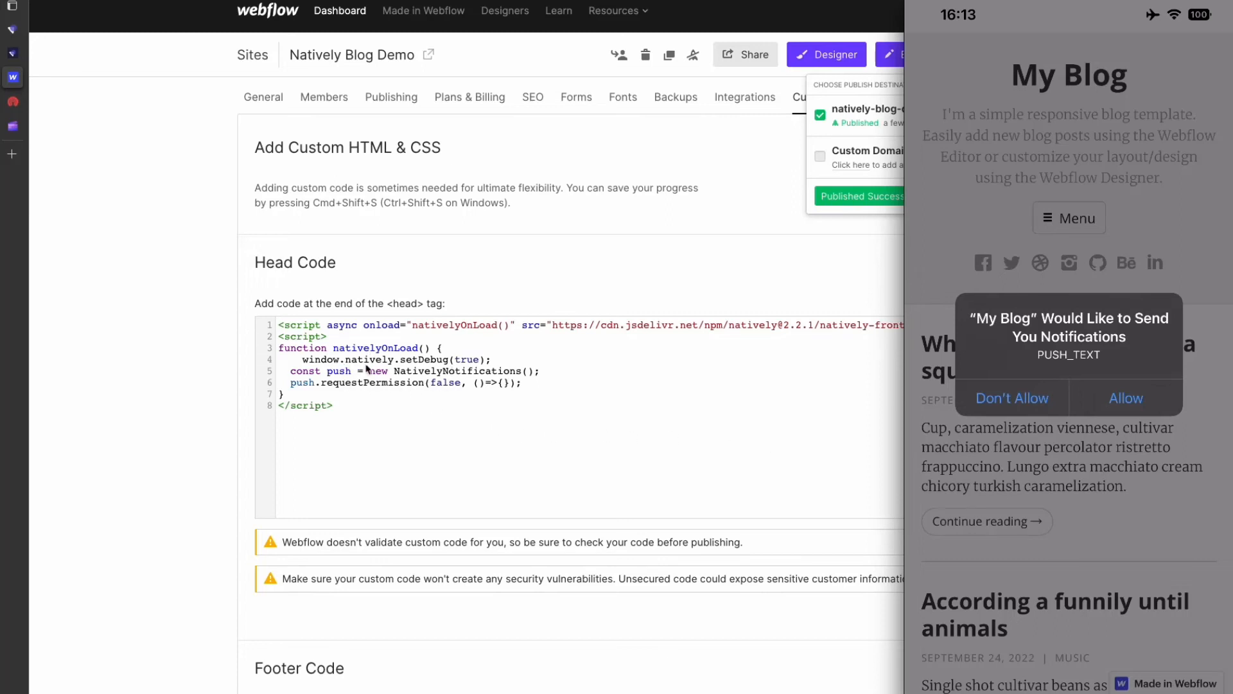
pyautogui.moveTo(472, 385)
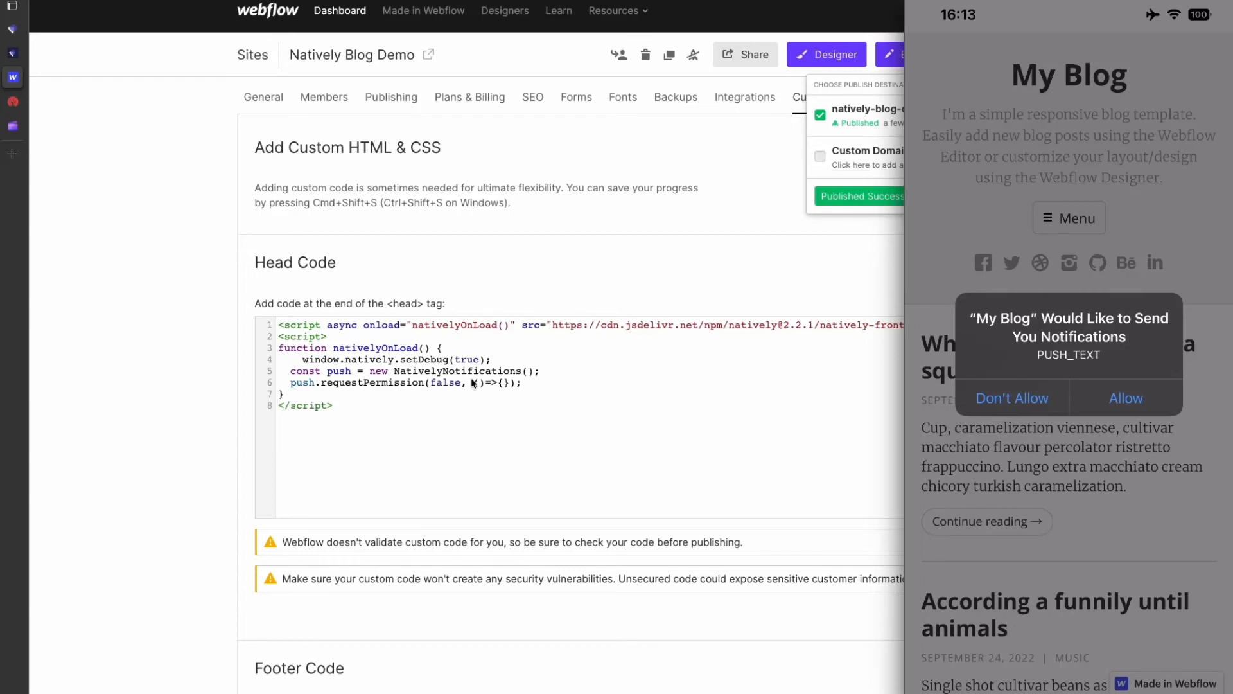
# Allow notifications for the My Blog app on the iOS preview phone
pyautogui.click(1012, 397)
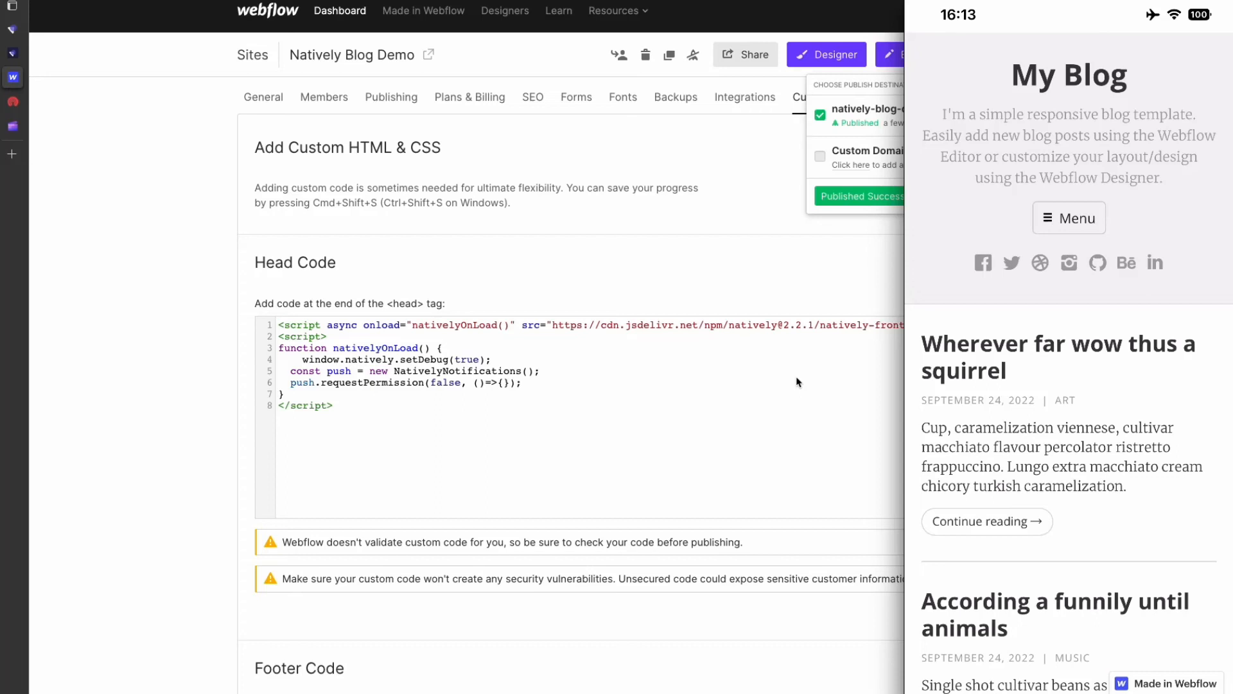
pyautogui.moveTo(55, 115)
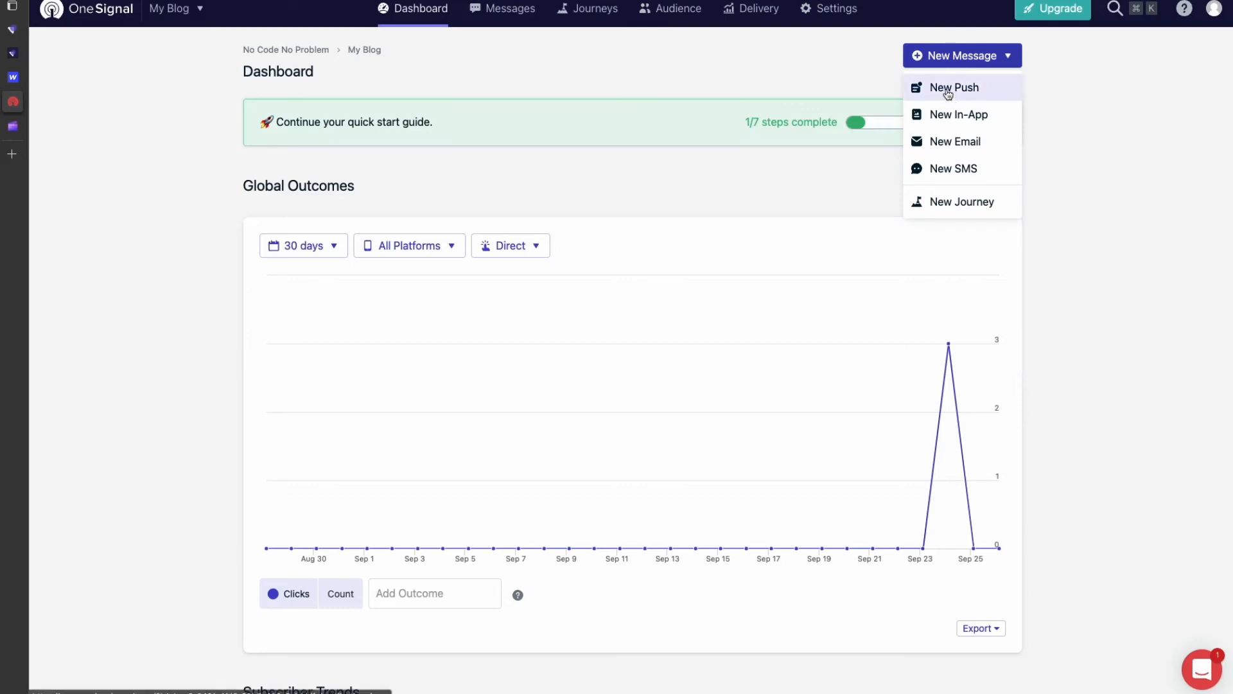
# Send a new push titled 'Test Push' with 'My Message' and view its delivery report
pyautogui.click(953, 87)
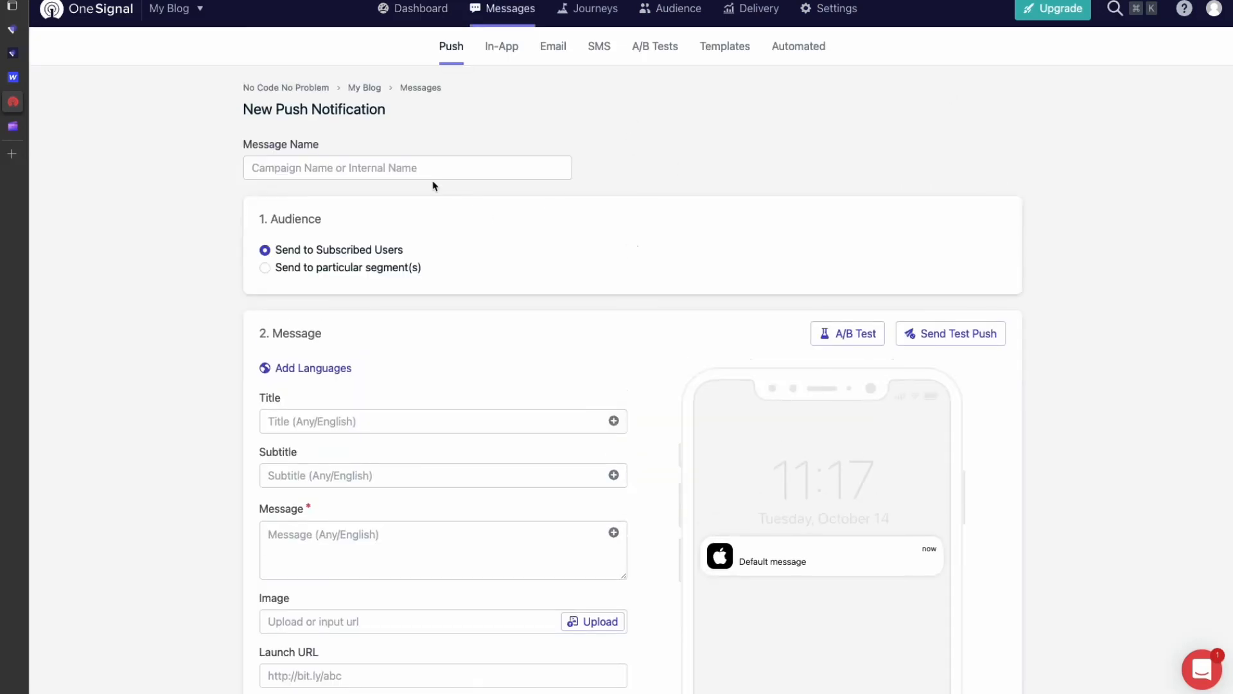
pyautogui.write('Test Push')
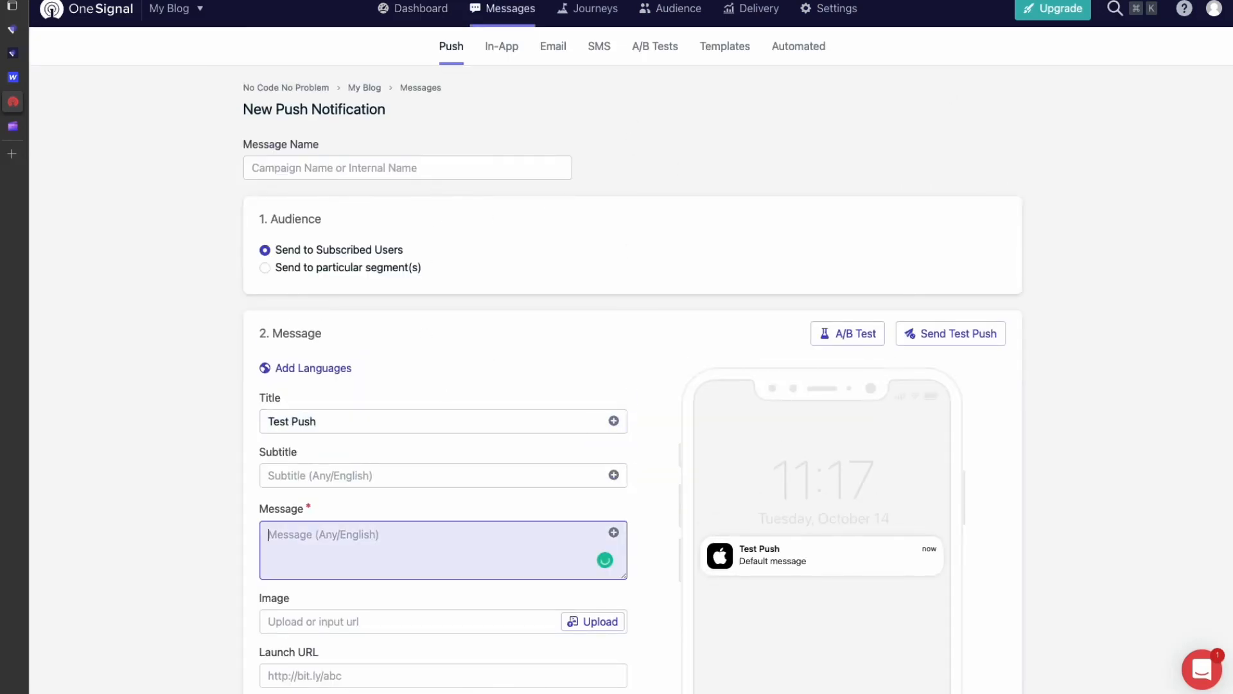
pyautogui.scroll(-3)
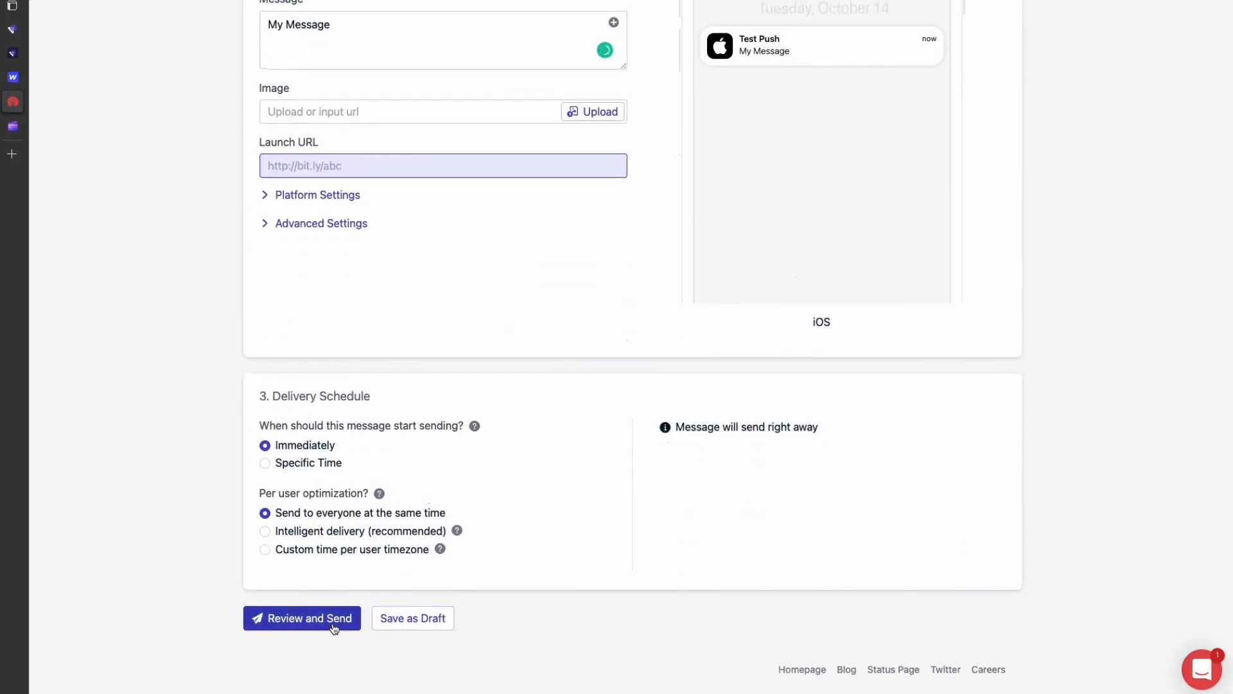
pyautogui.click(302, 617)
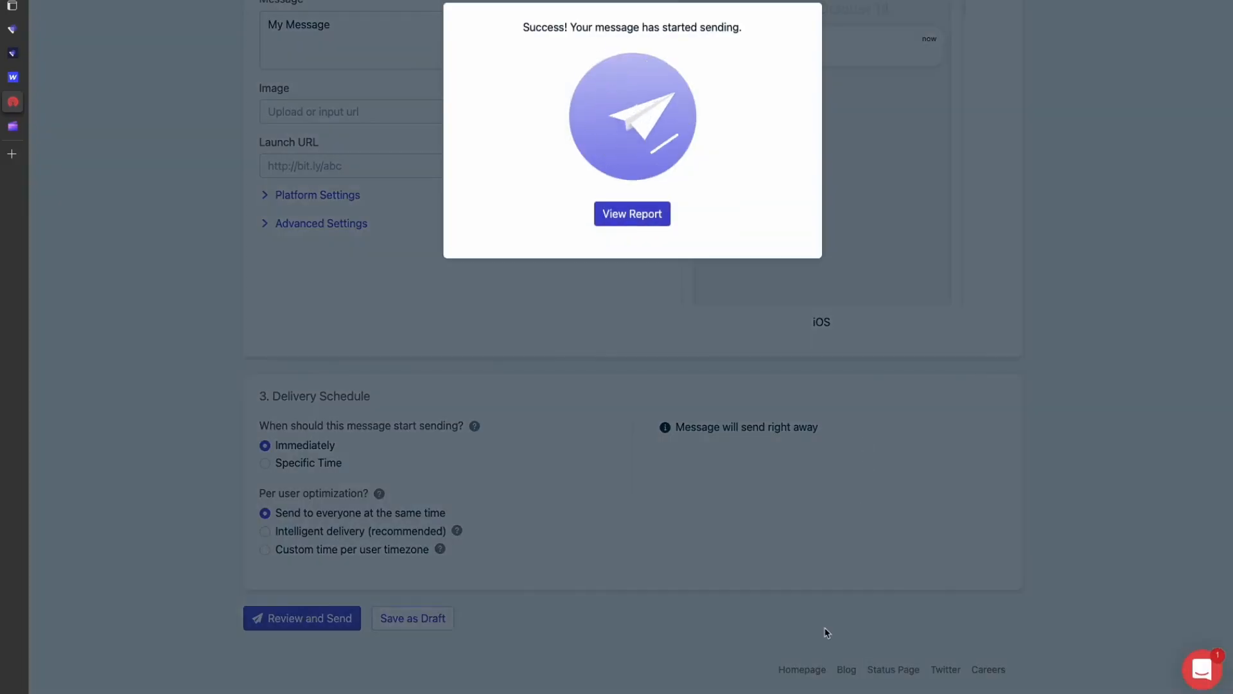
pyautogui.click(631, 214)
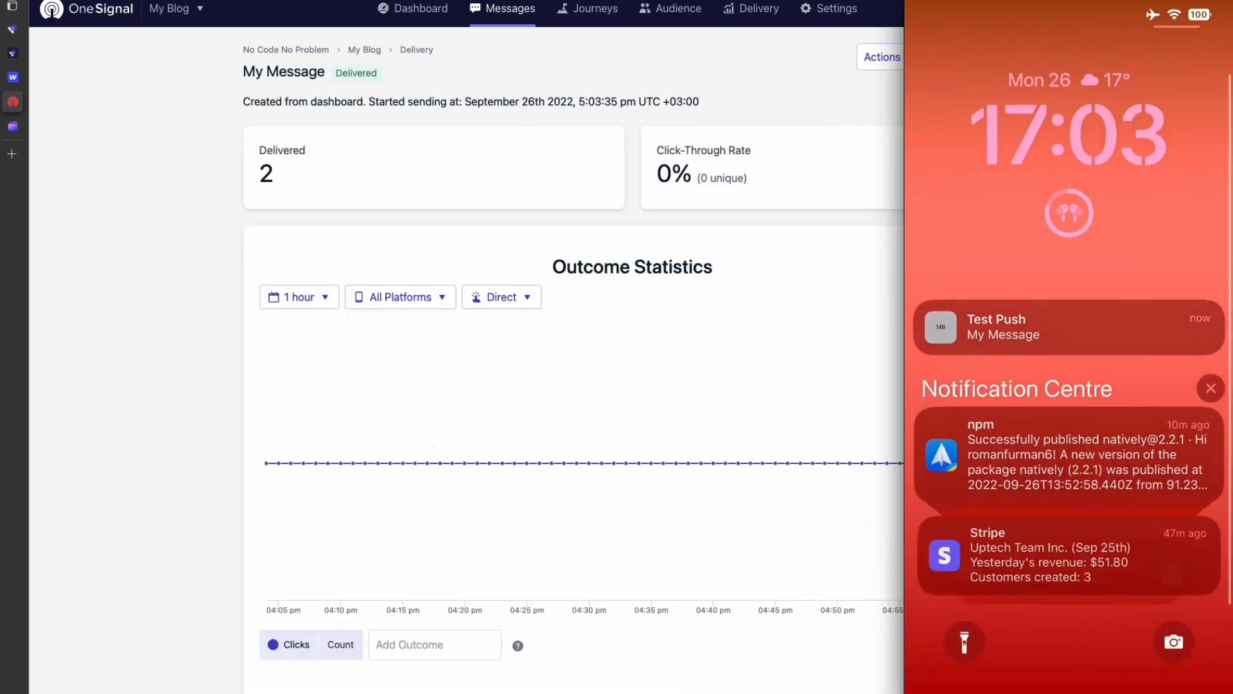
# Clear older alerts from the phone's Notification Centre, leaving only Test Push
pyautogui.click(1210, 388)
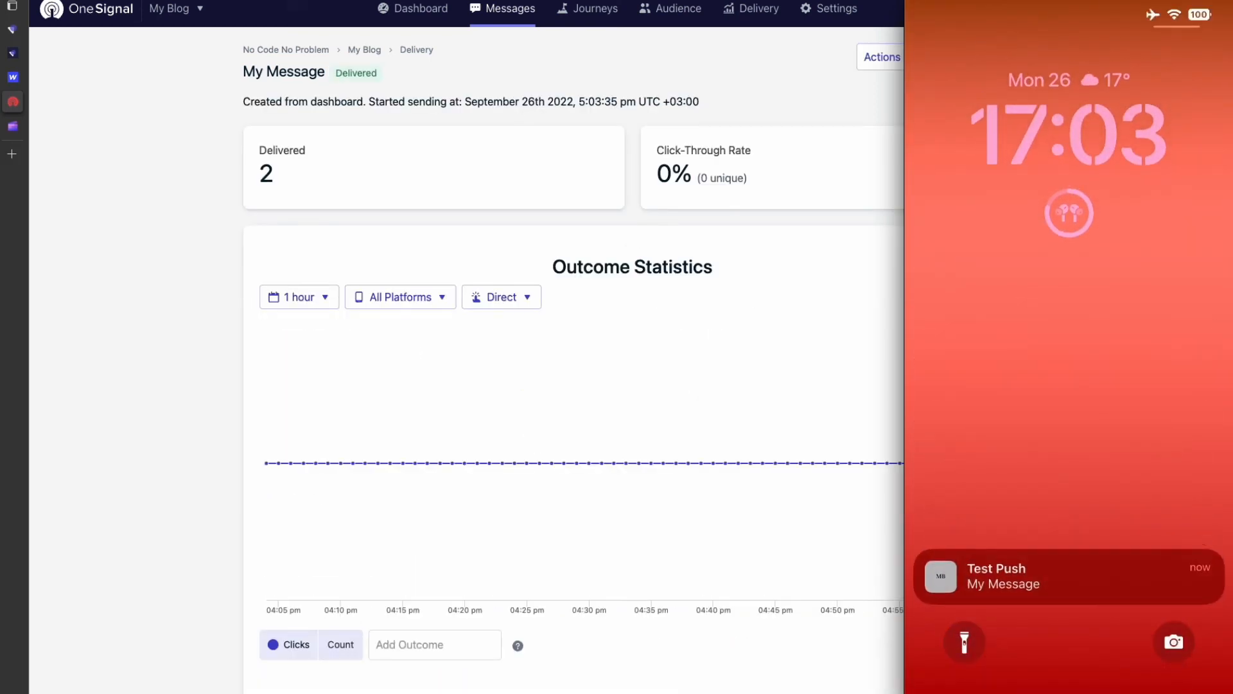